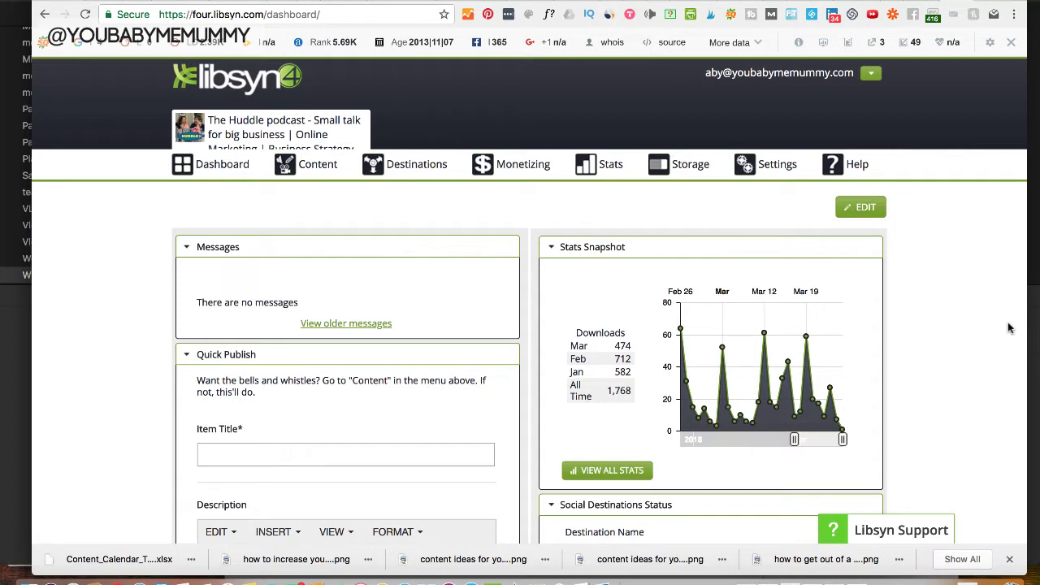
mouse_move(1007, 331)
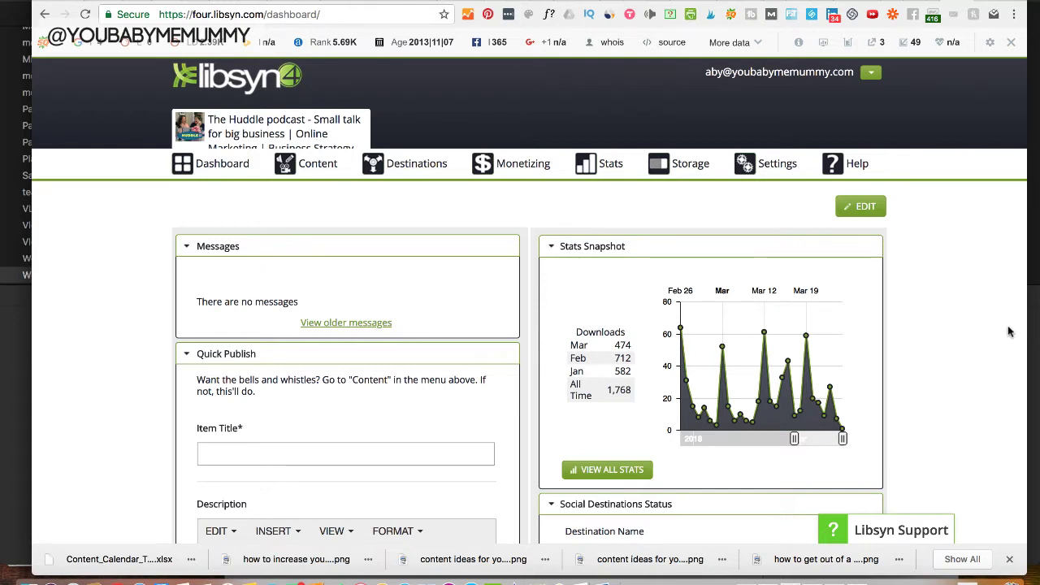
Step: Choose Add New Episode from the Content menu
scroll(down, 3)
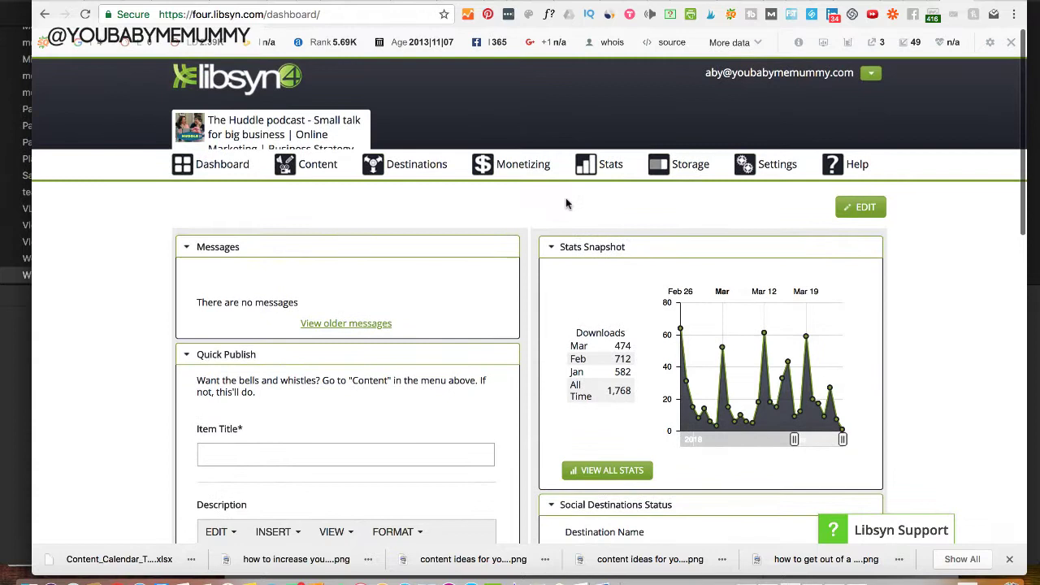
mouse_move(204, 242)
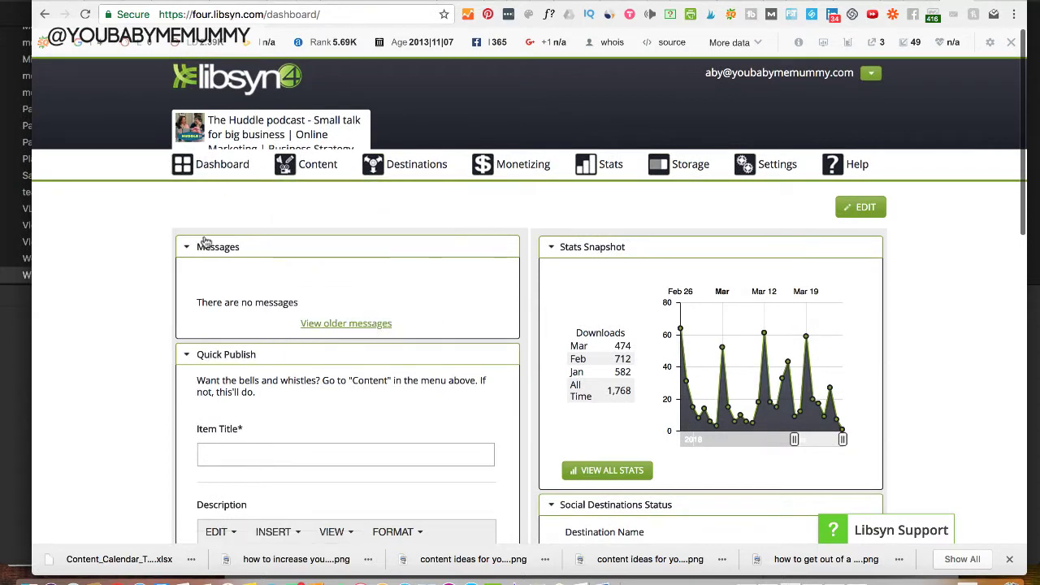
mouse_move(79, 367)
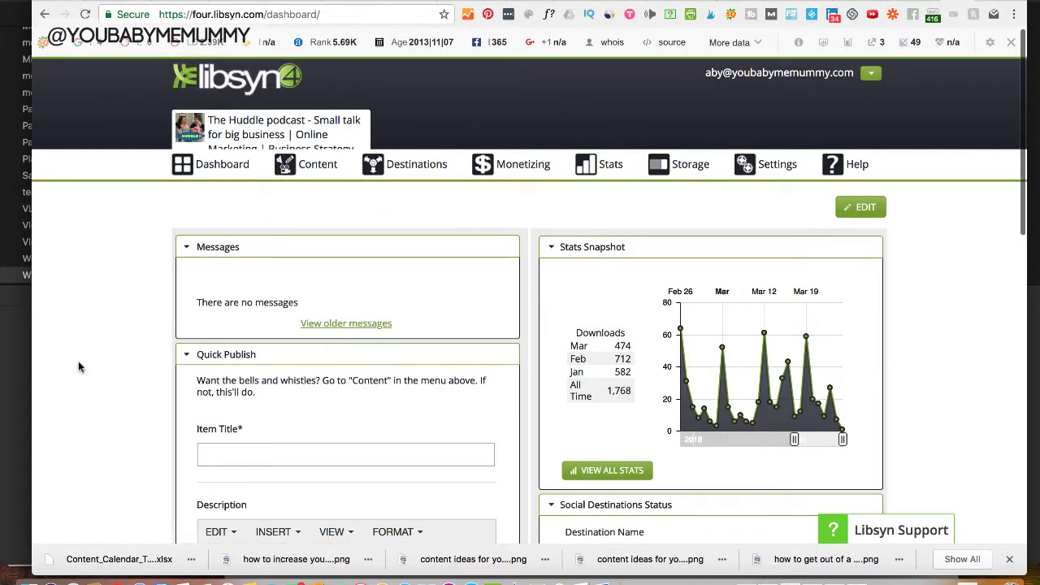
mouse_move(135, 308)
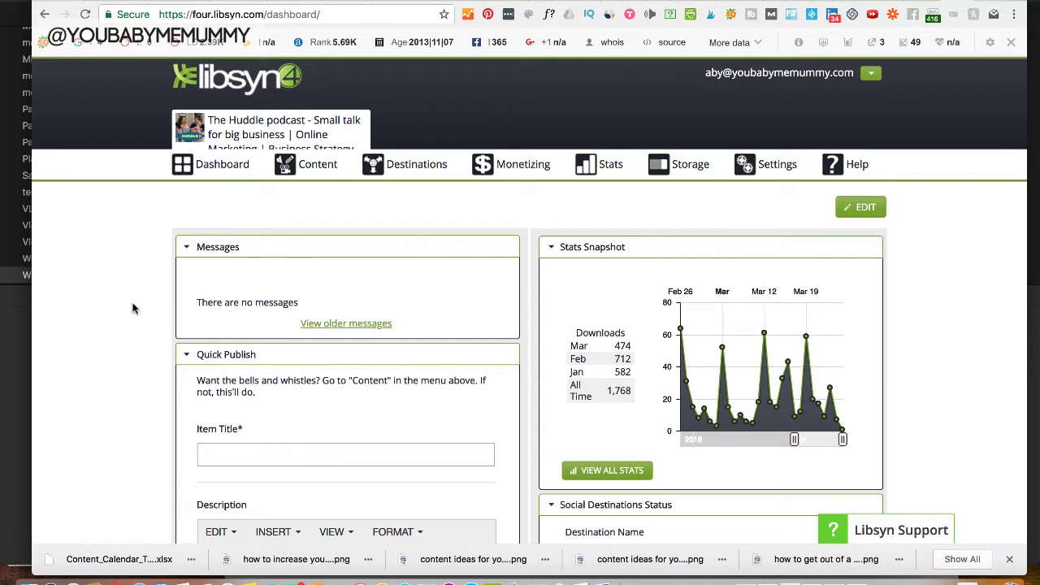
click(318, 164)
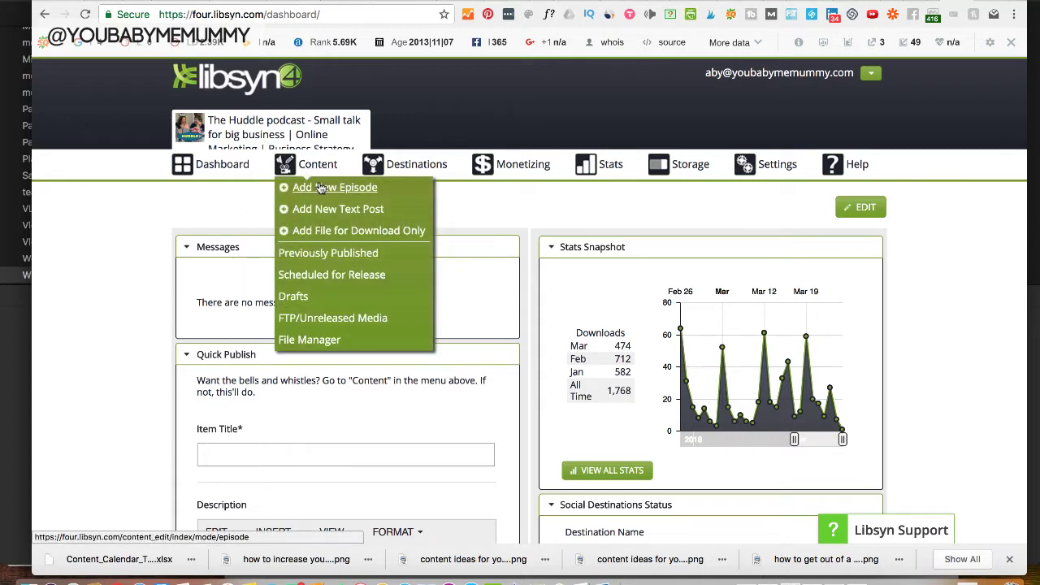
click(334, 188)
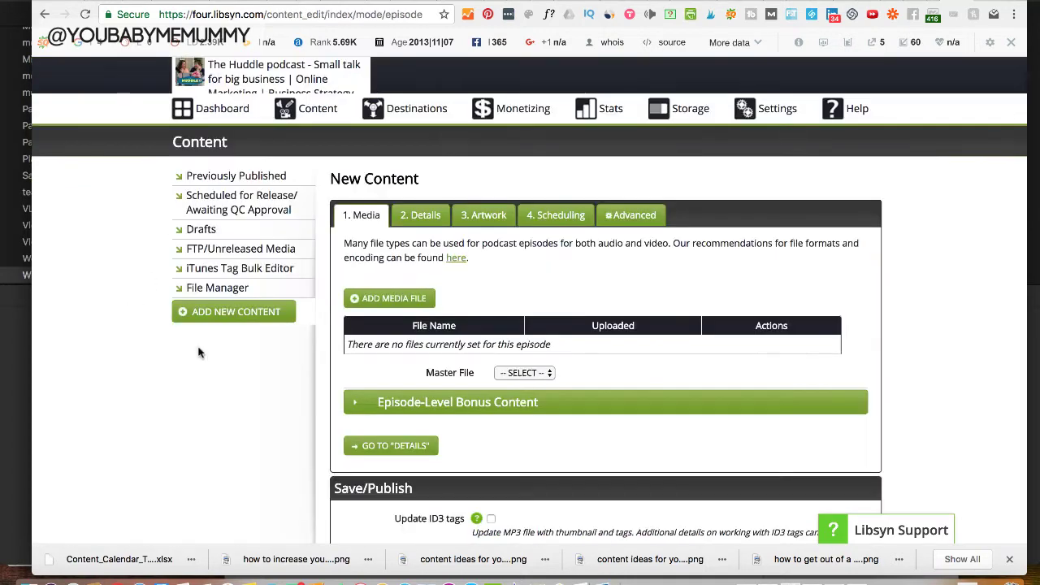
mouse_move(243, 365)
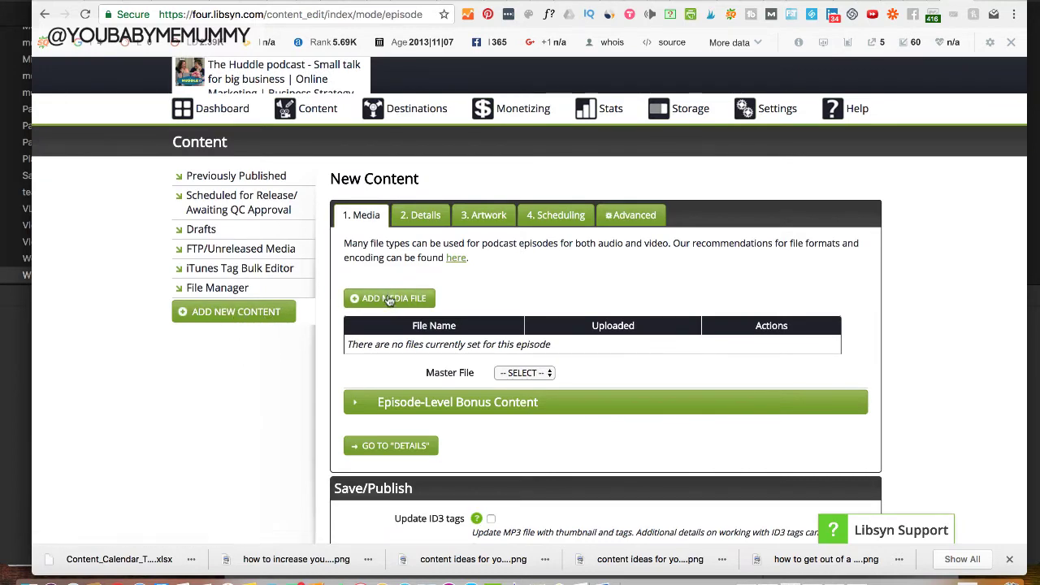
Step: Upload episode 16.m4a from the podcast folder as the episode's media file
click(389, 298)
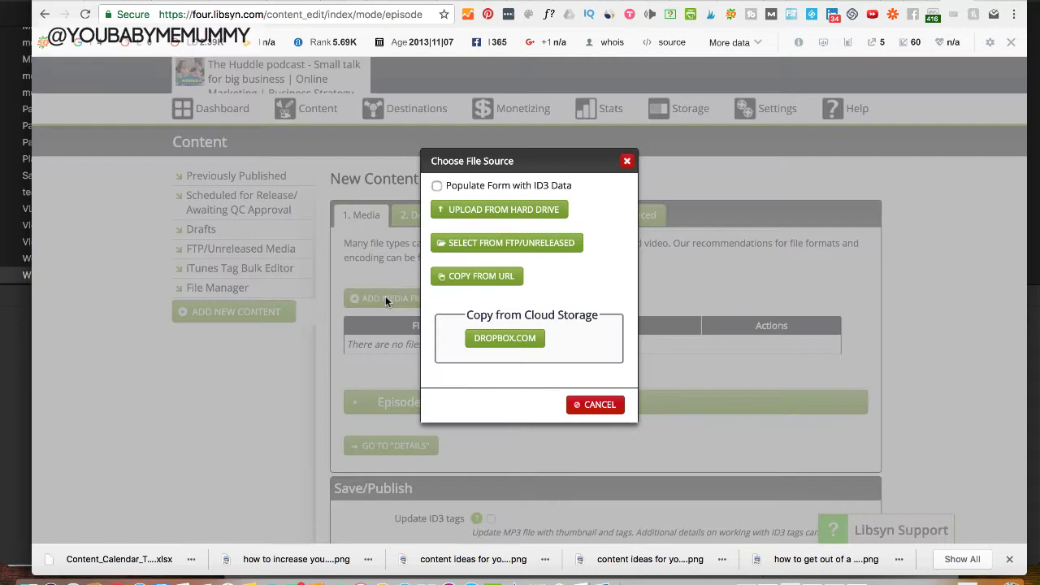
click(499, 209)
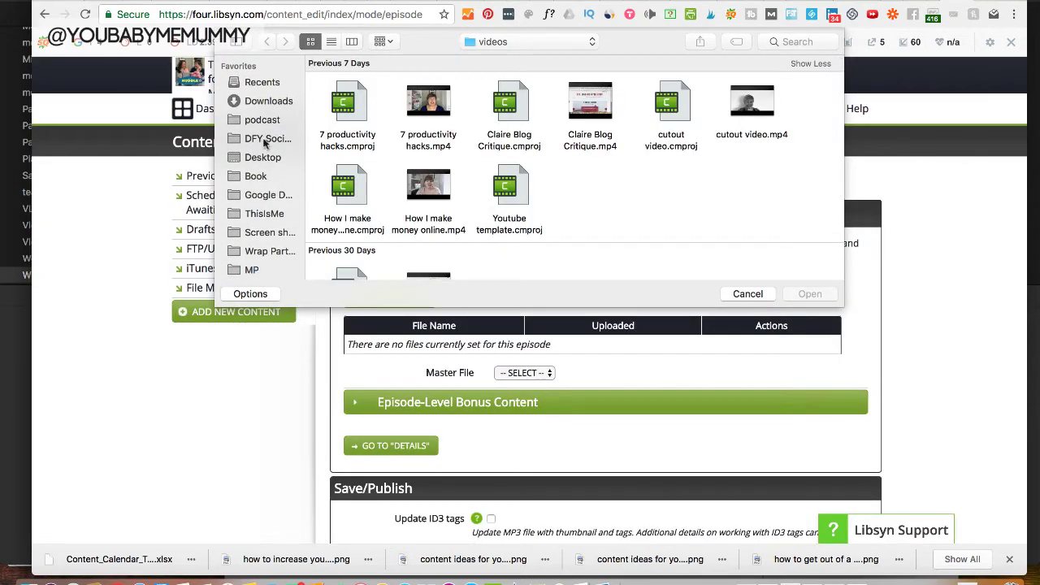
click(261, 120)
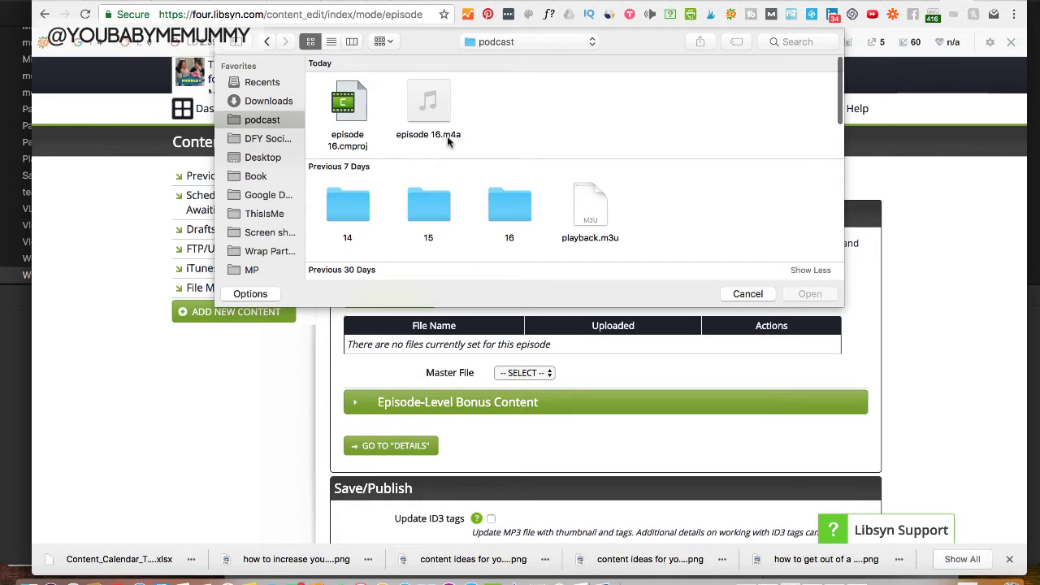
click(428, 101)
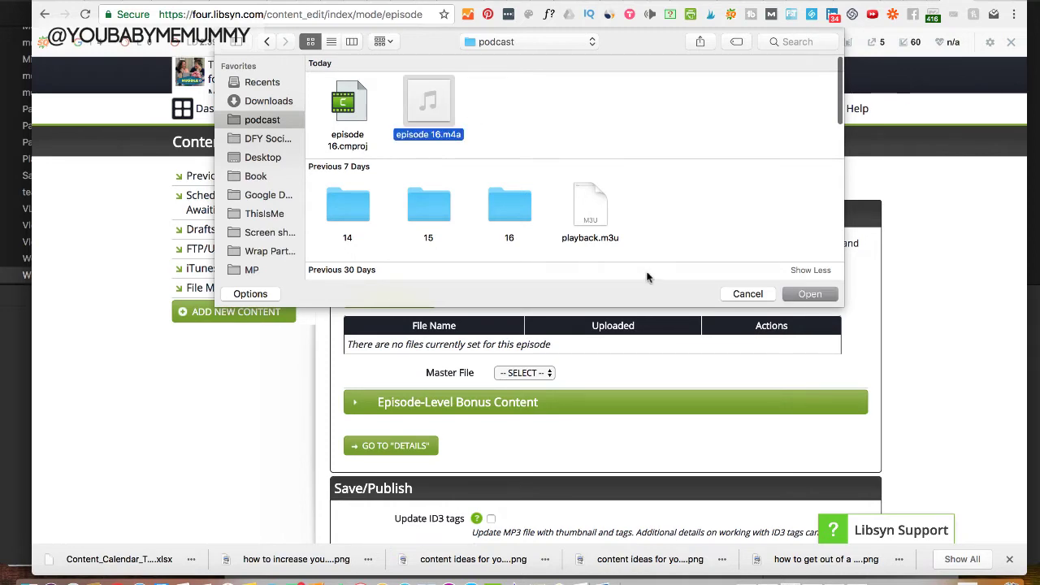
click(810, 294)
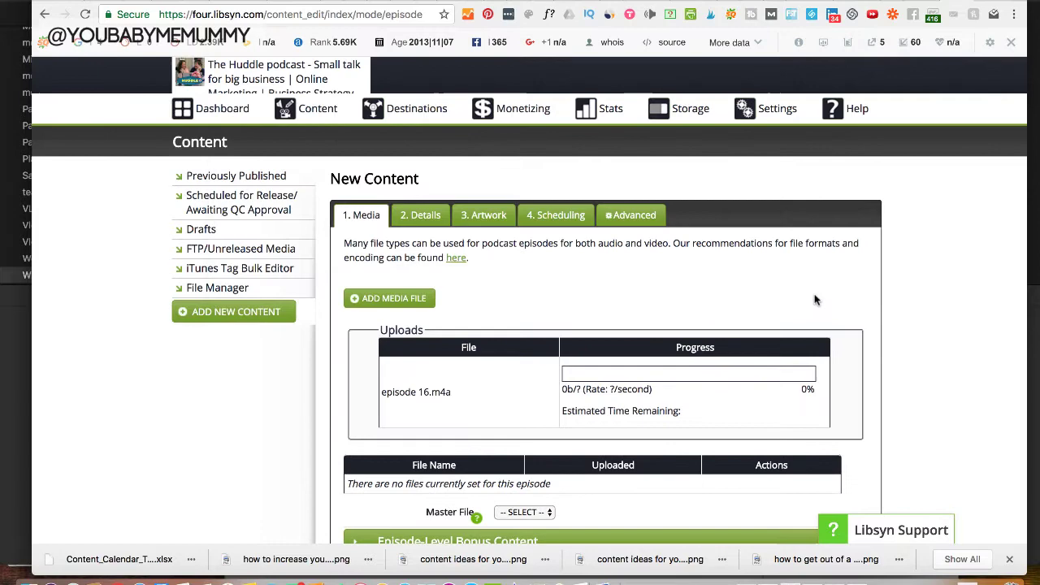
mouse_move(744, 383)
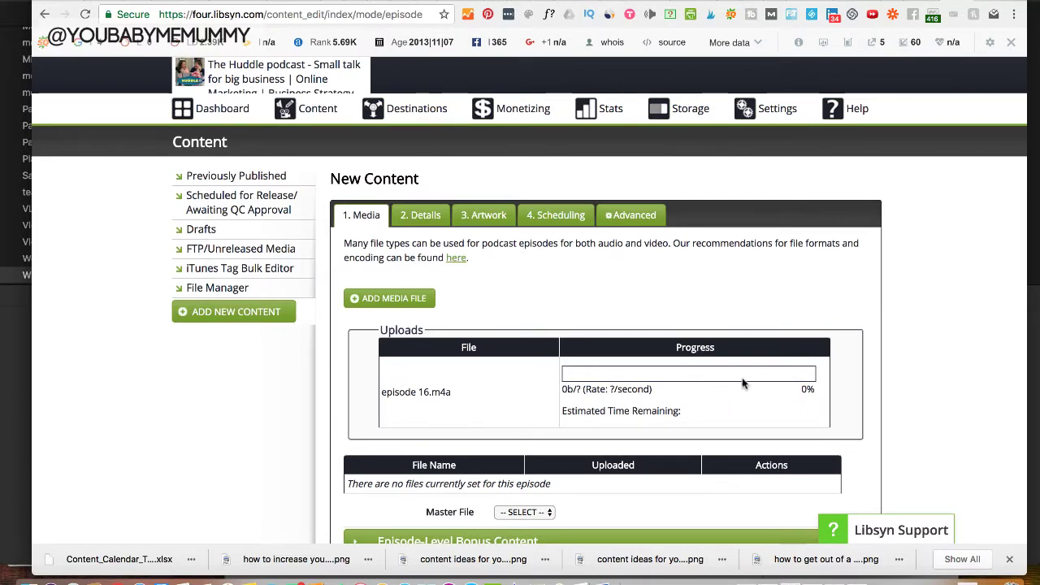
scroll(down, 3)
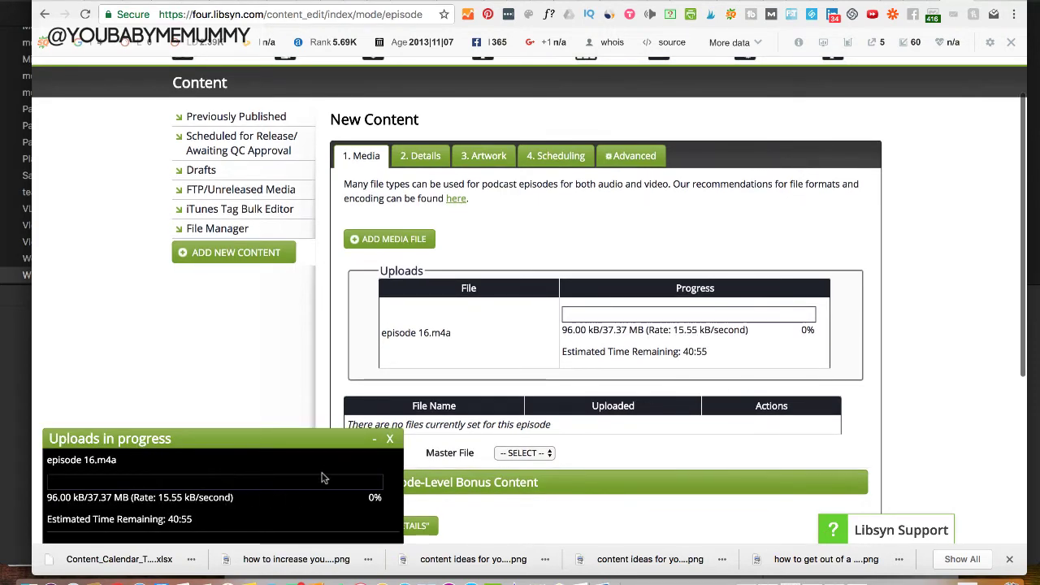
scroll(down, 3)
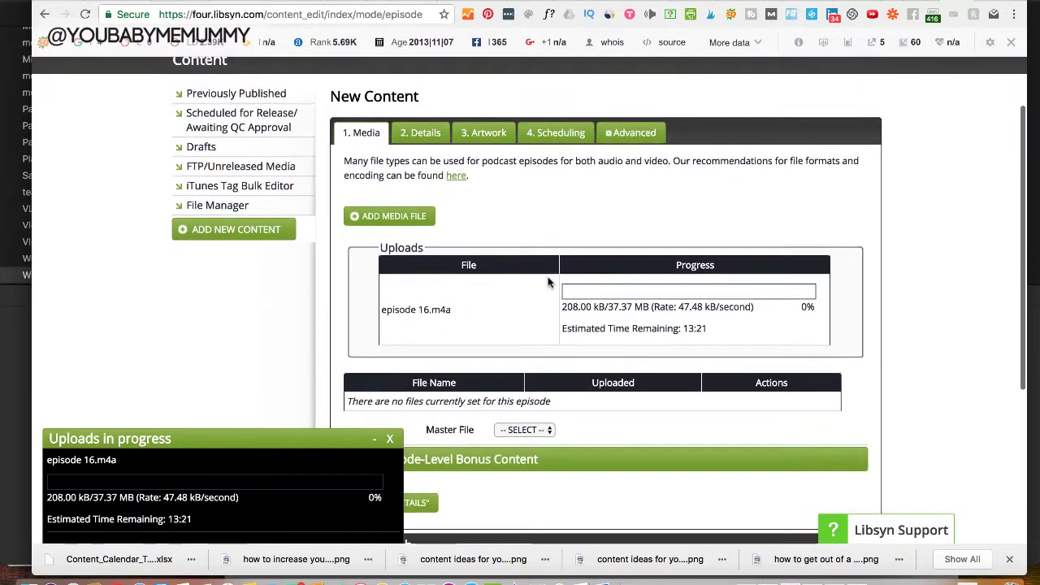
scroll(down, 3)
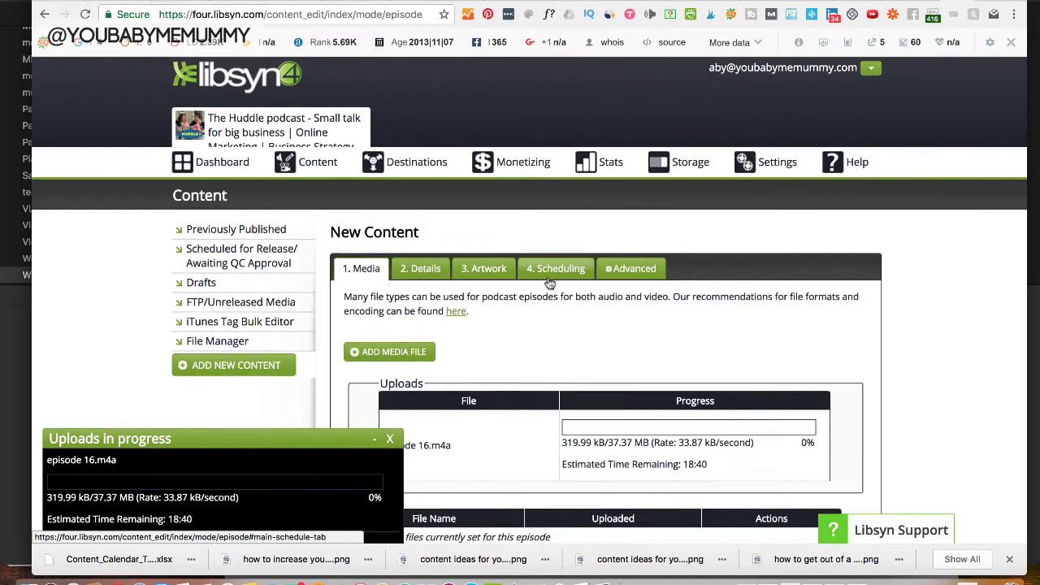
Step: Title the episode 'Episode 16: What to do when overwhelm kicks your arse'
click(420, 268)
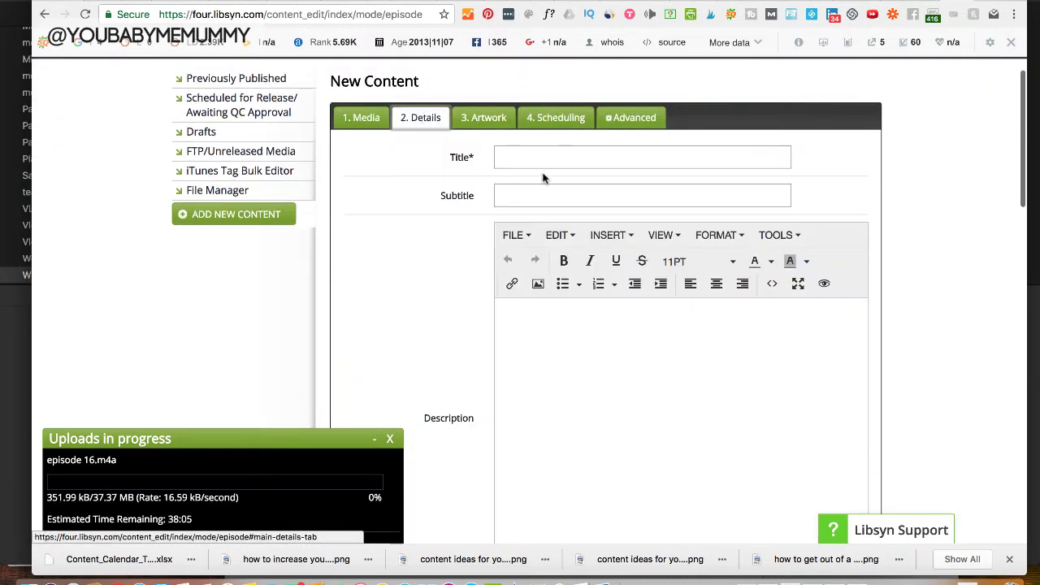
text(Ep)
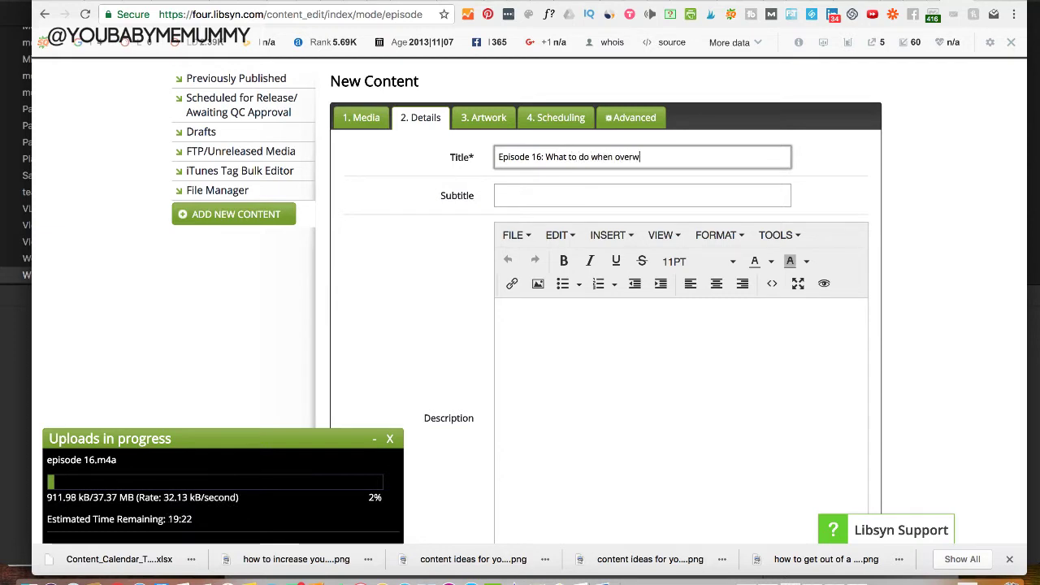
text(helm)
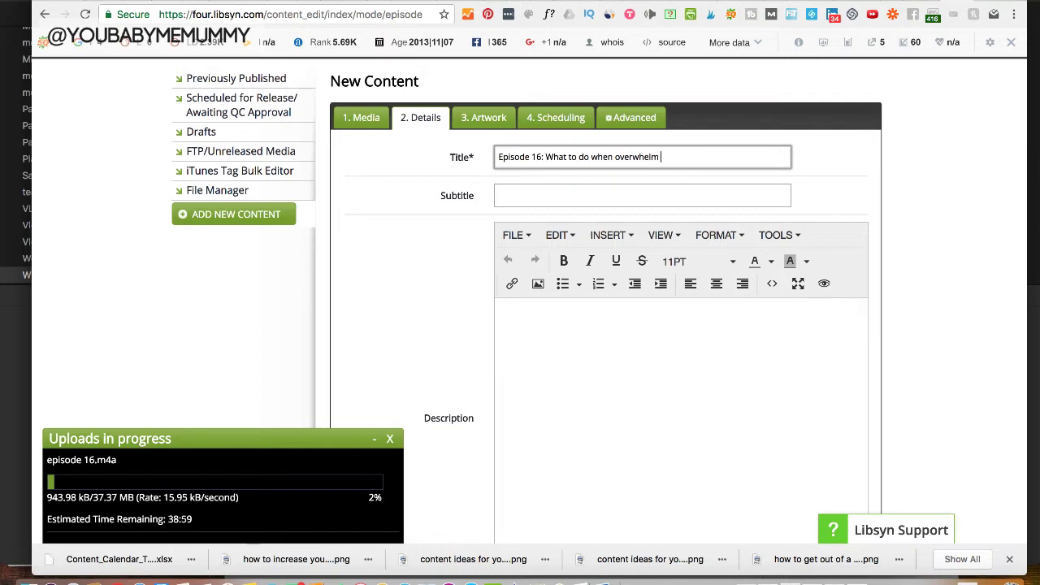
text(kicks)
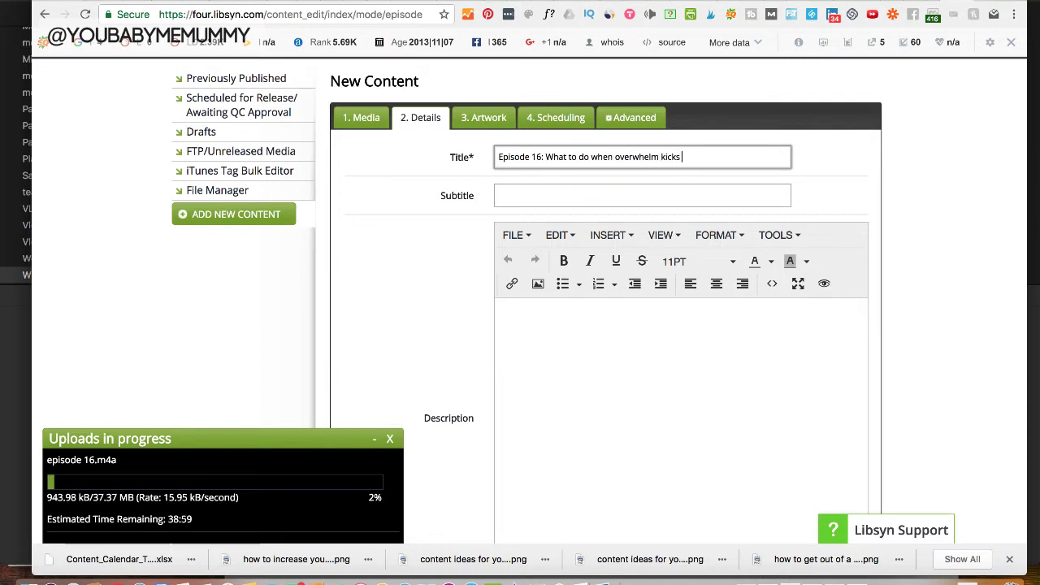
text(your arse)
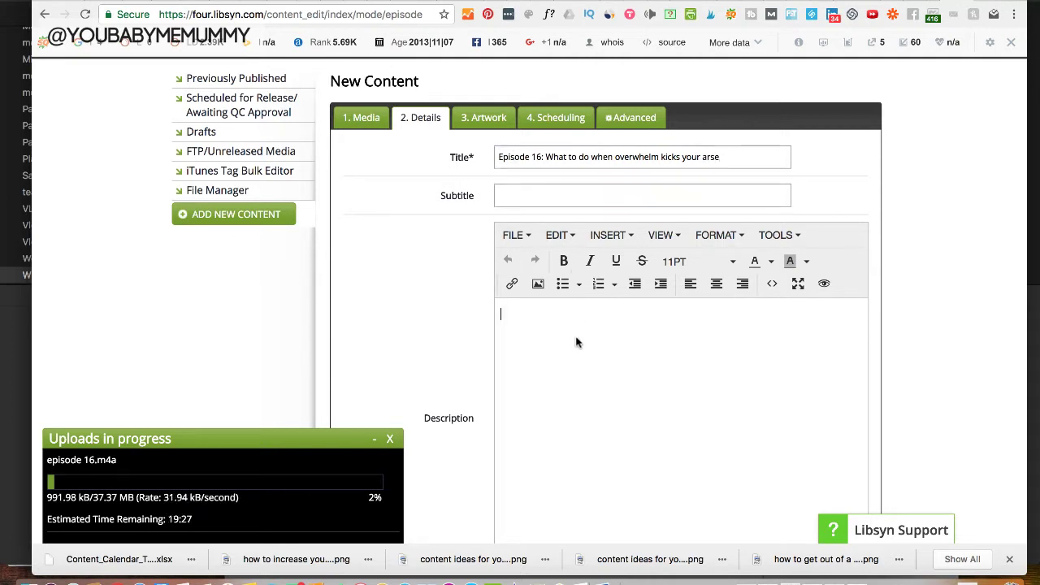
mouse_move(517, 362)
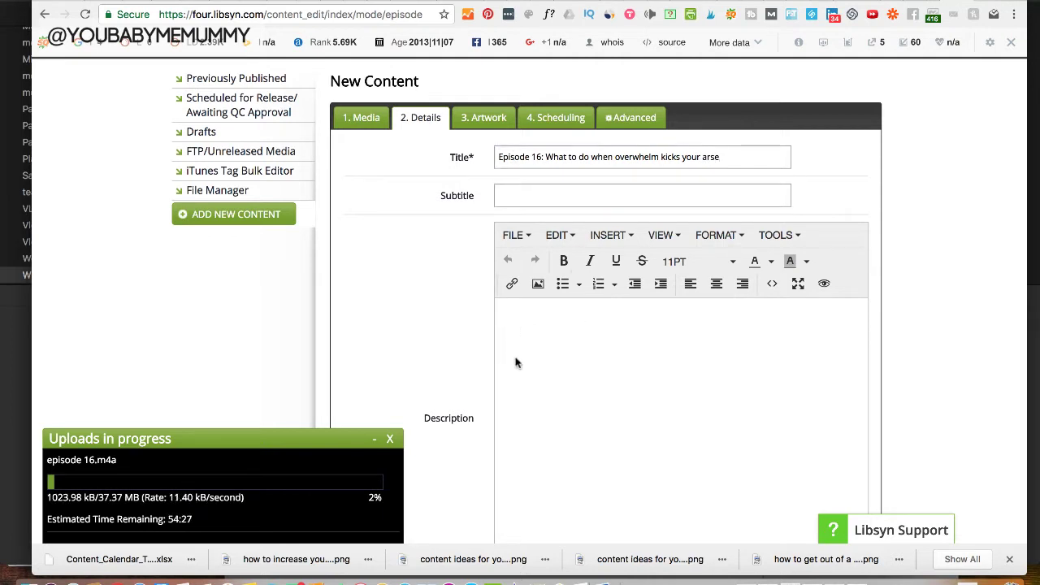
scroll(down, 3)
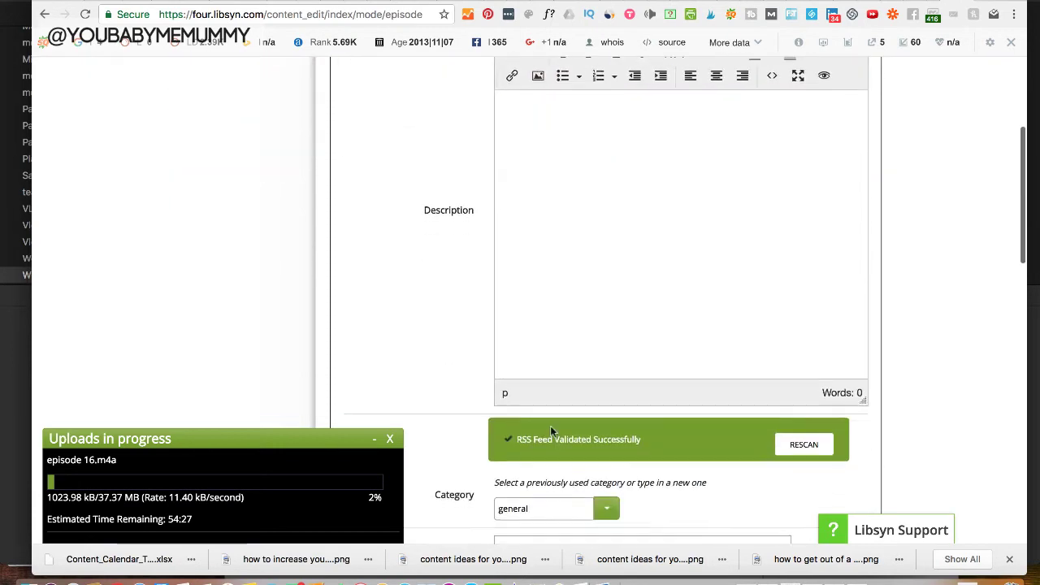
scroll(down, 3)
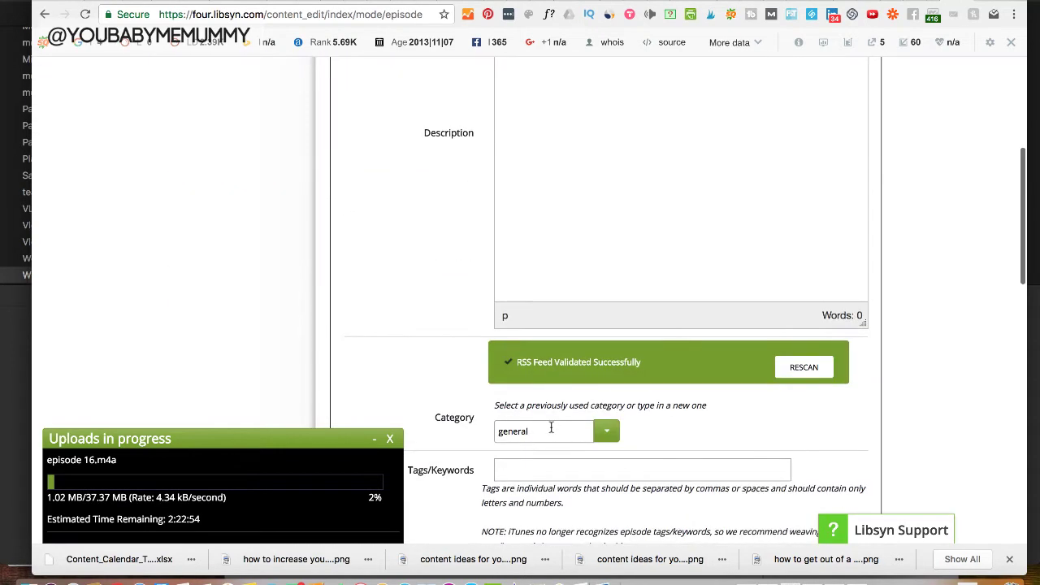
scroll(down, 3)
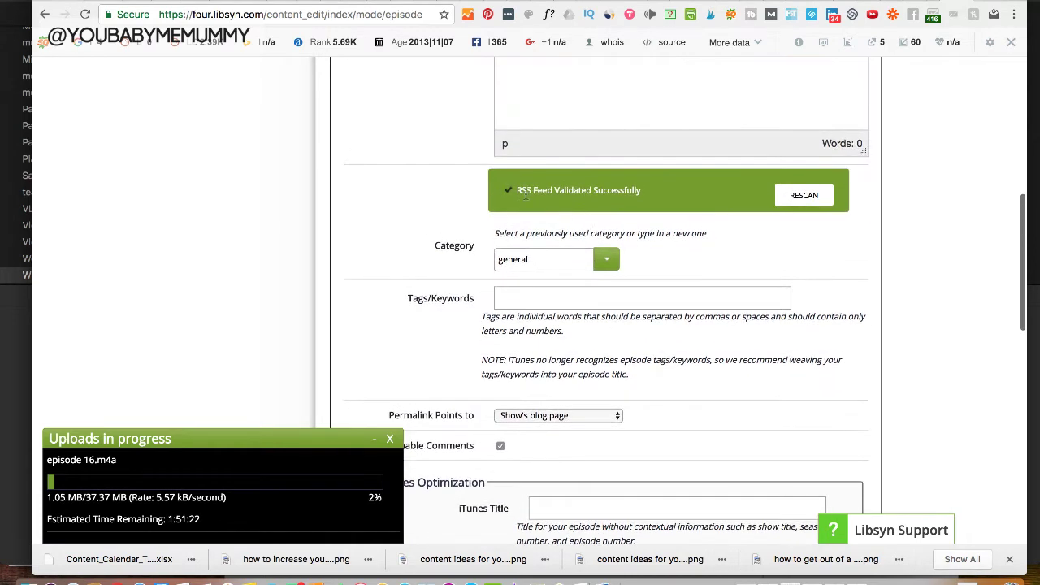
mouse_move(518, 202)
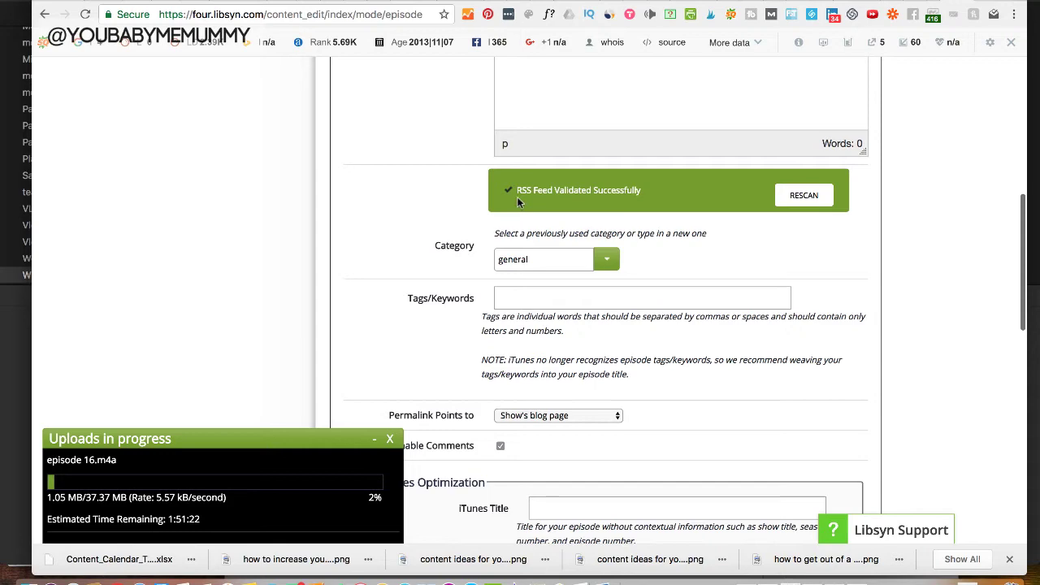
scroll(down, 3)
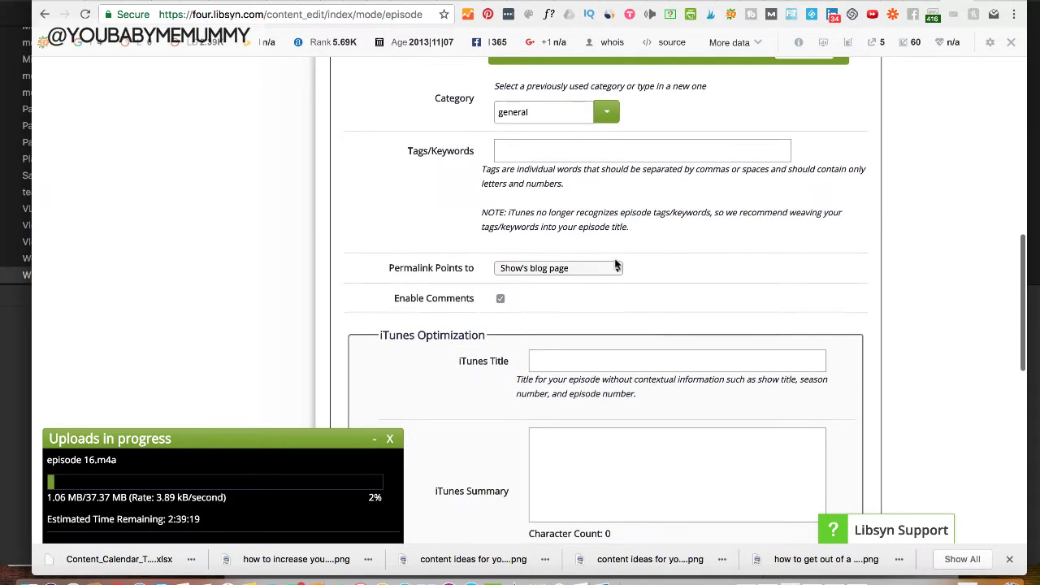
click(557, 267)
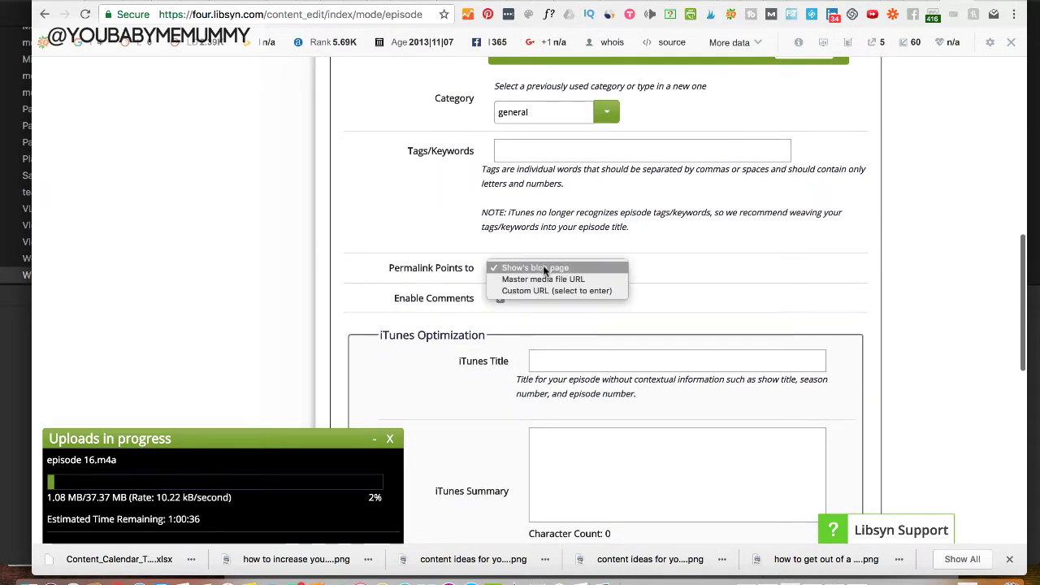
mouse_move(541, 272)
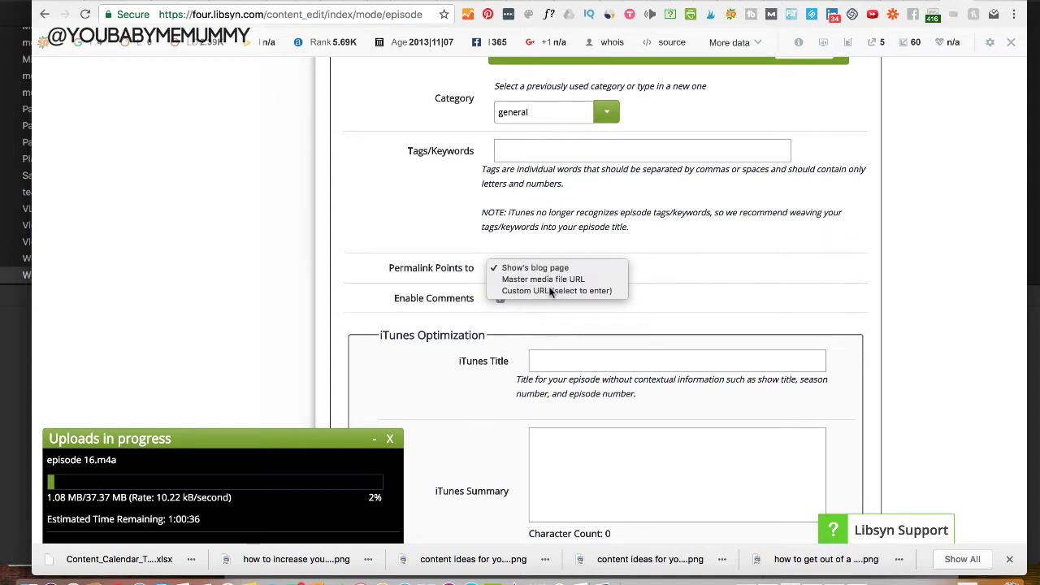
click(547, 290)
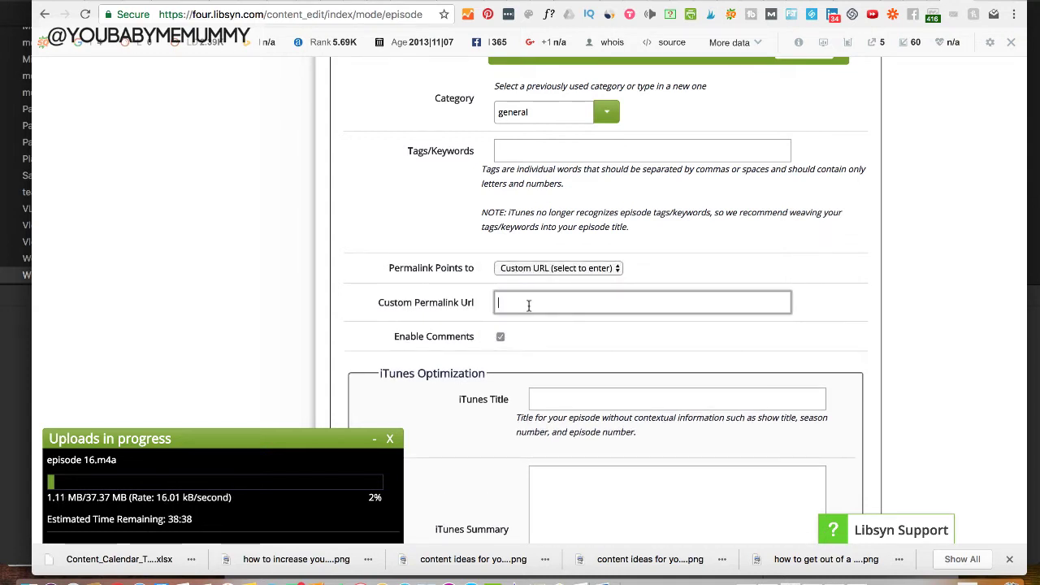
text(https://www.the-huddle.co/16)
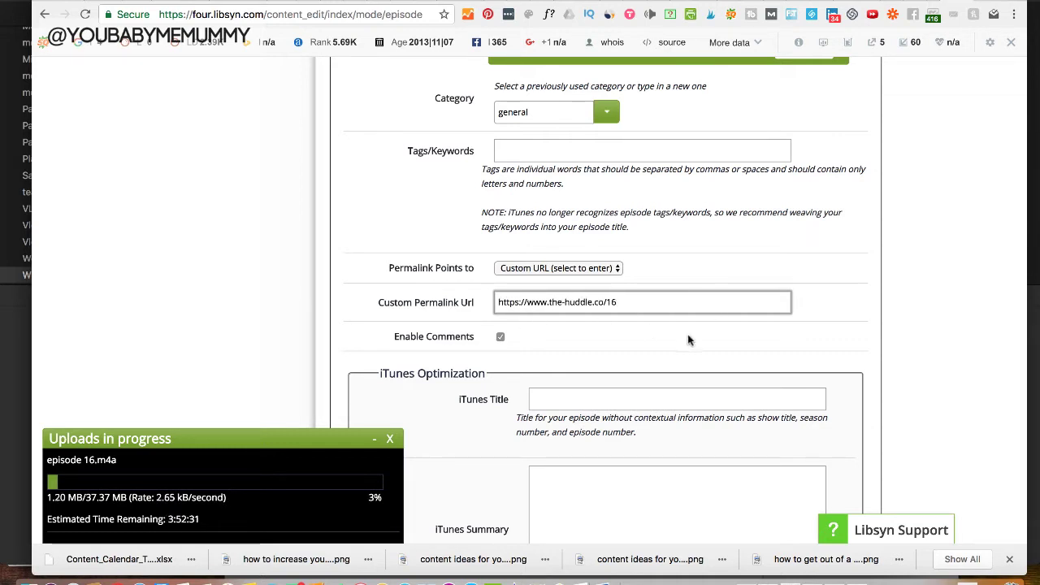
click(630, 302)
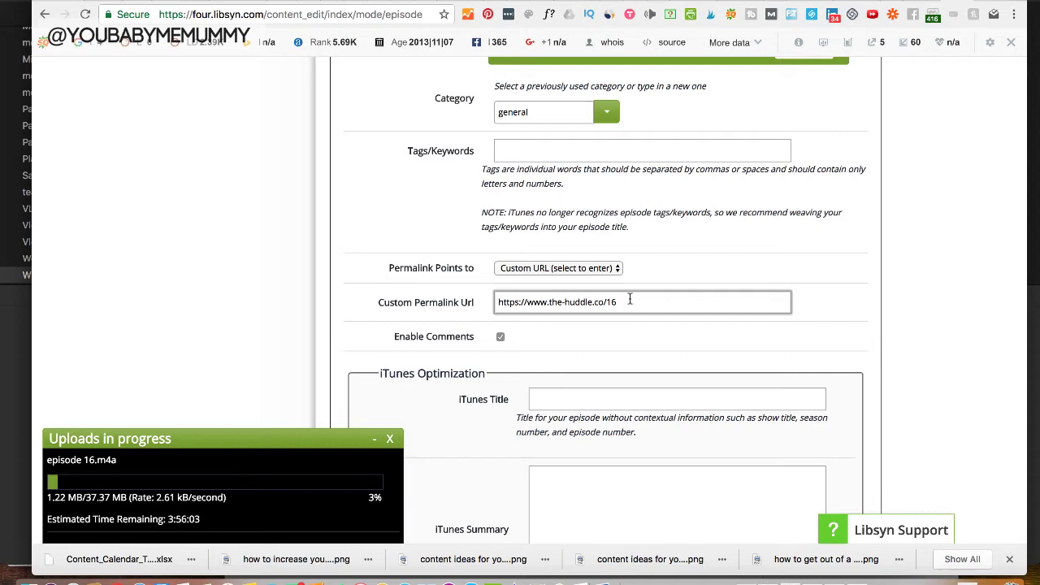
scroll(down, 3)
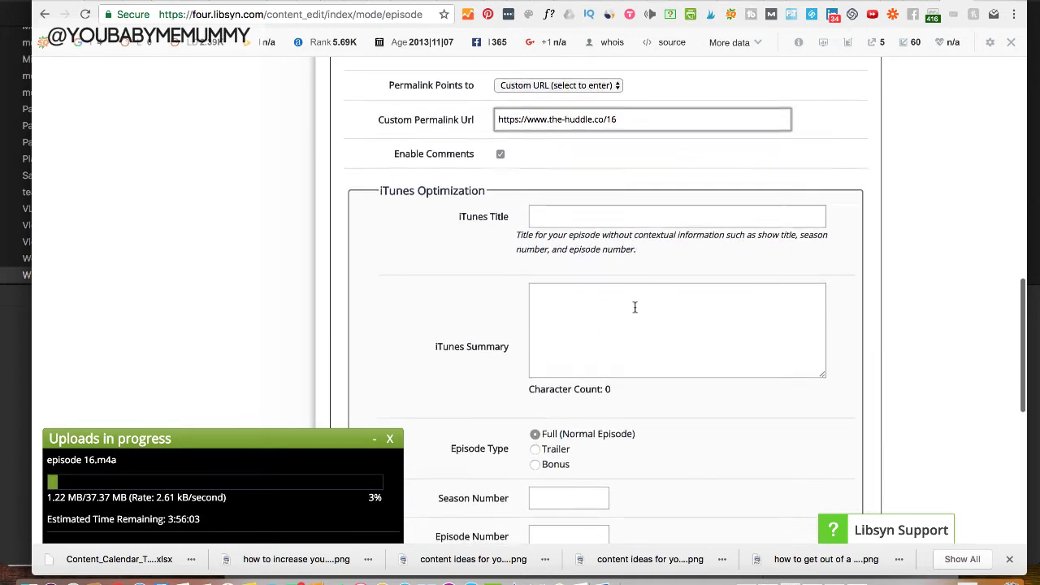
Step: Go to the '3. Artwork' step of the episode form
scroll(down, 3)
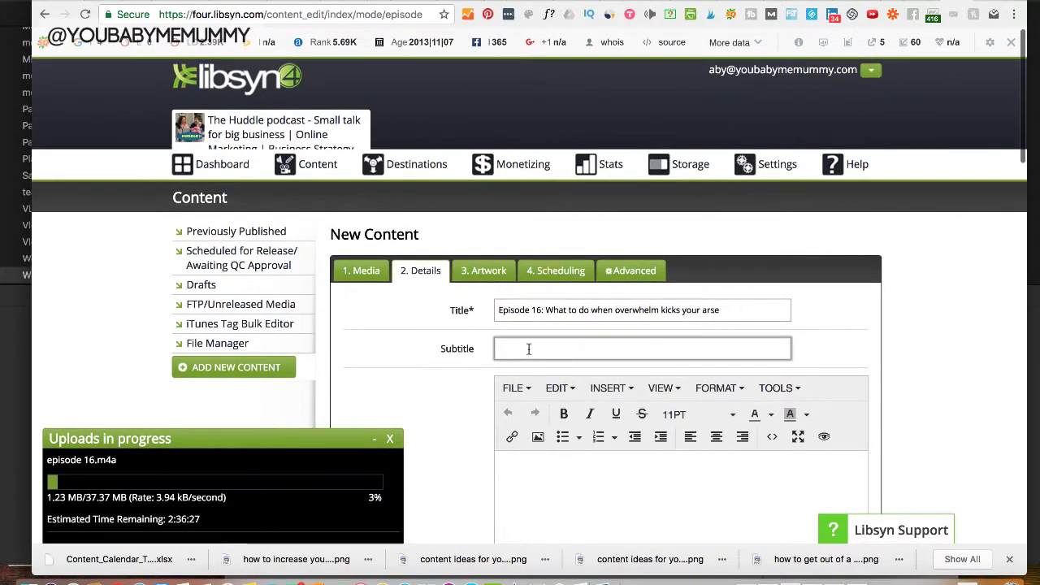
scroll(down, 3)
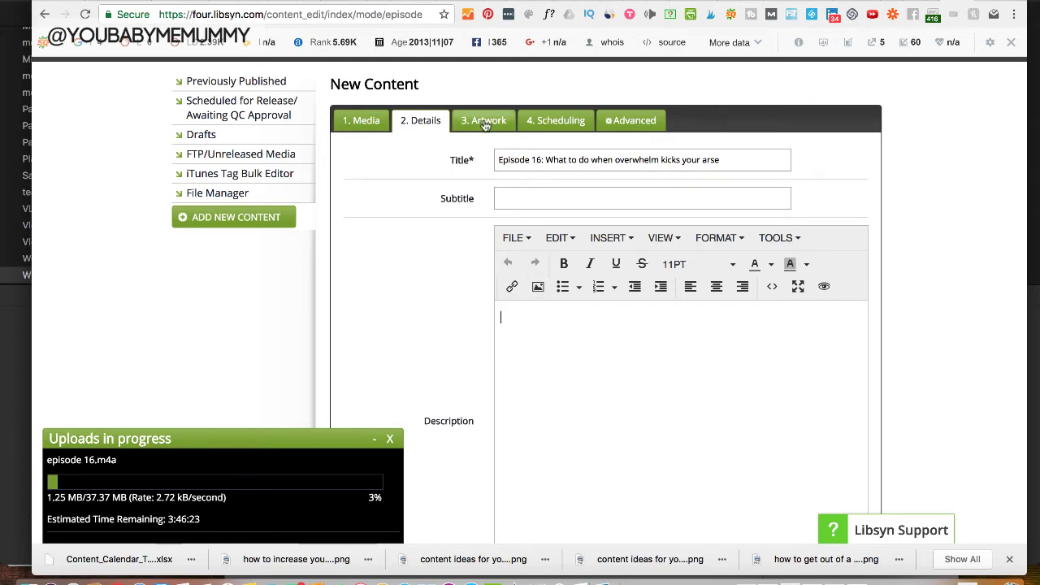
click(483, 120)
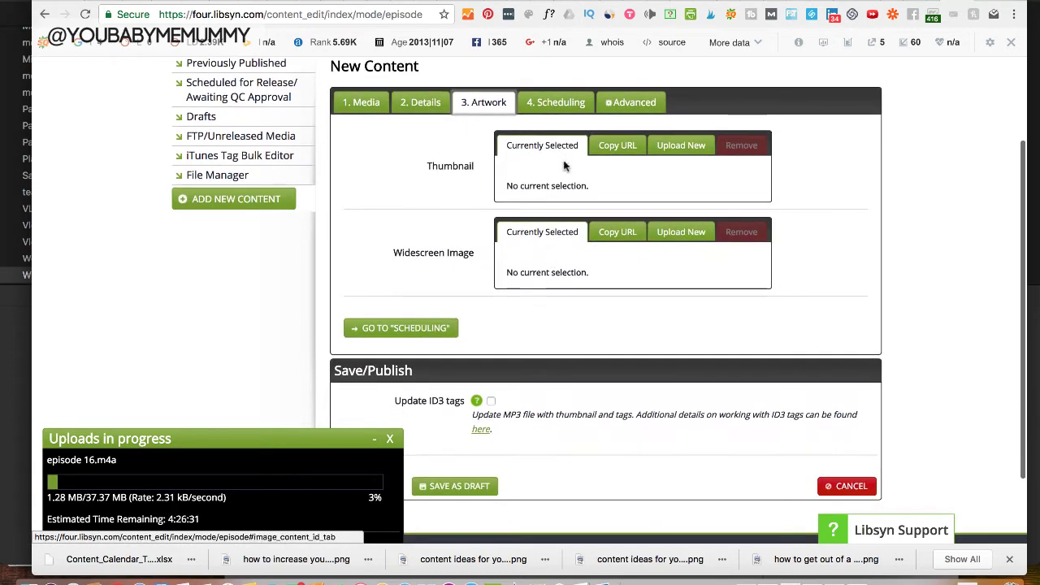
Step: Leave the thumbnail unset and go to the Advanced settings
click(681, 145)
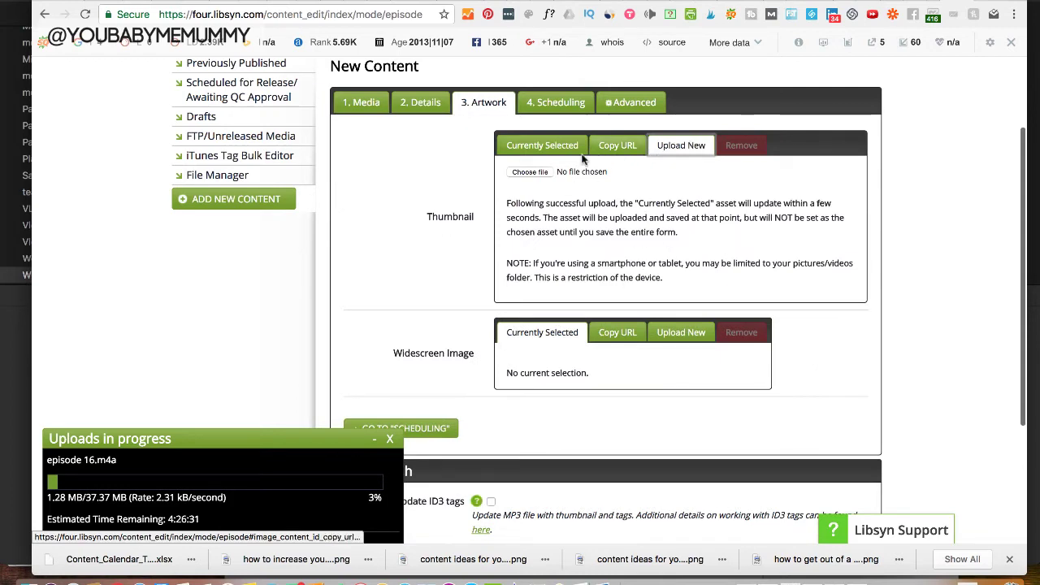
click(541, 145)
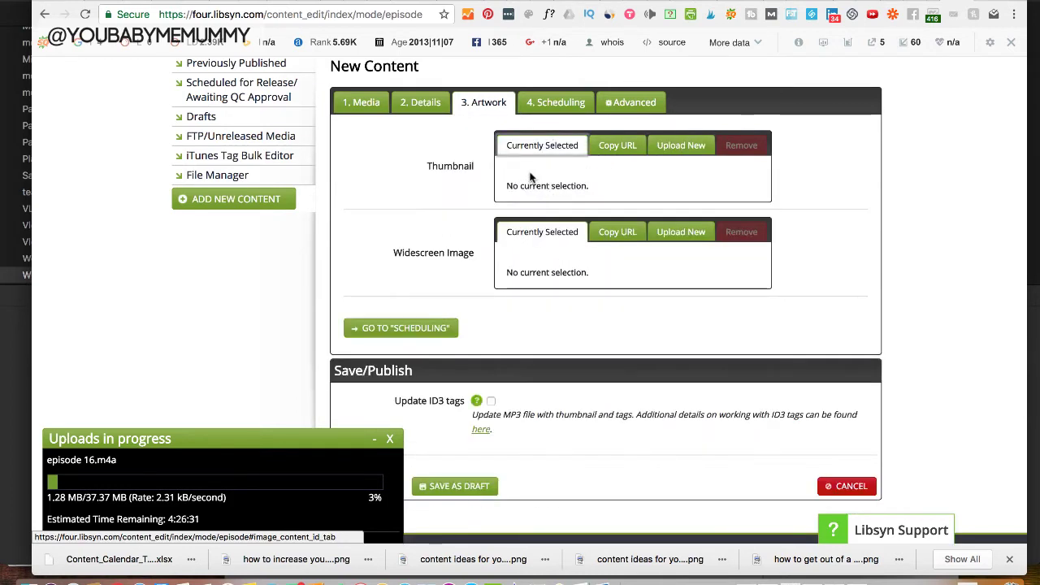
click(681, 145)
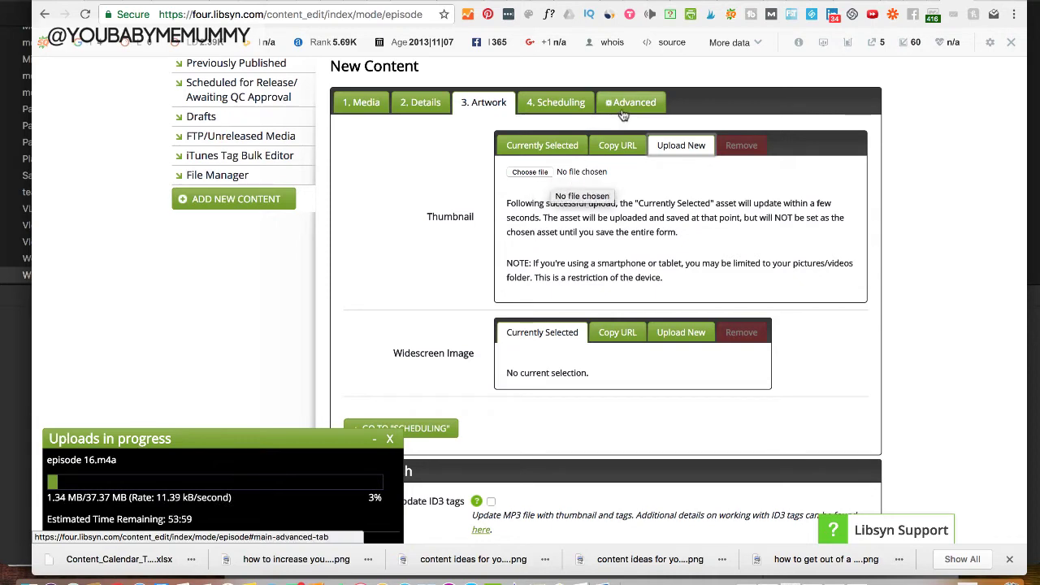
click(555, 102)
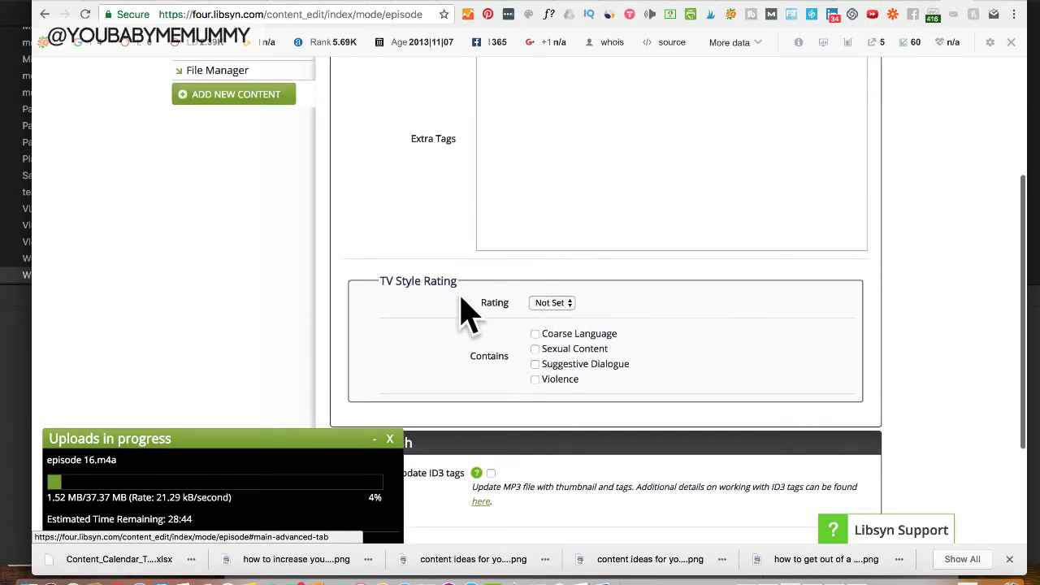
mouse_move(554, 394)
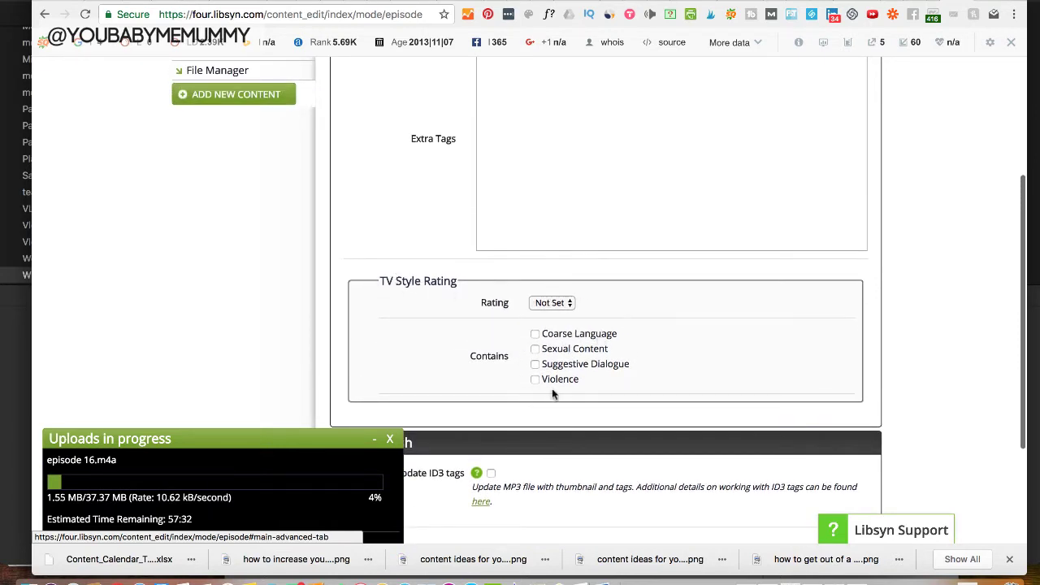
mouse_move(590, 294)
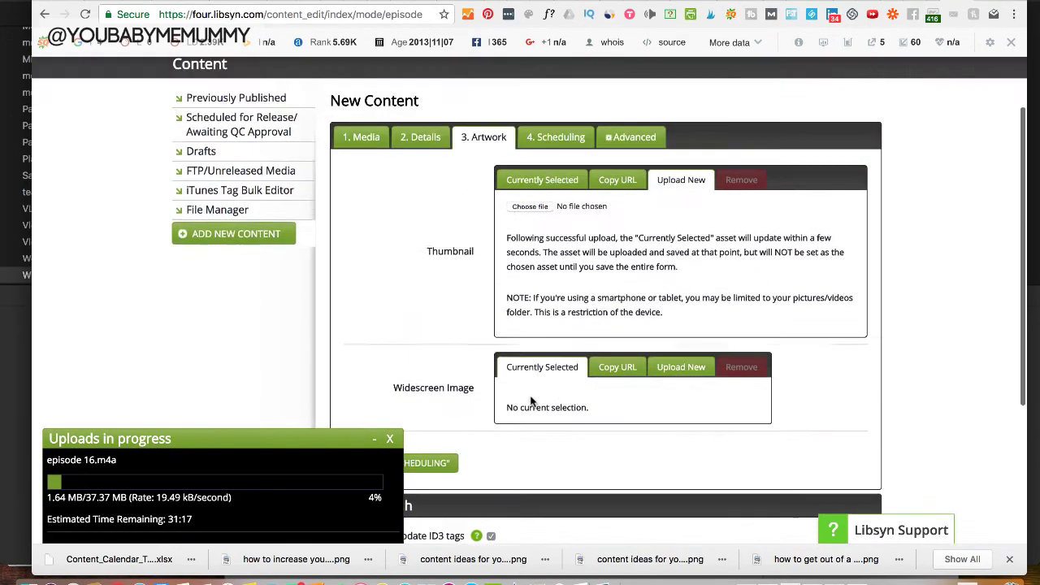
Step: Go to the '4. Scheduling' step, leaving the TV rating unset
click(556, 136)
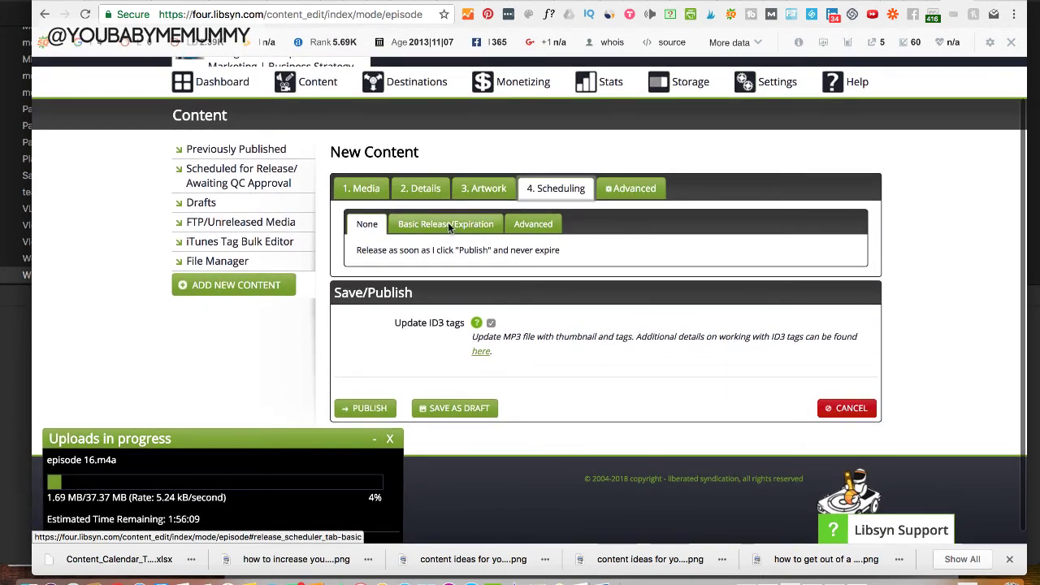
Step: Set a basic release date of 2018-03-26 at 12:03 AM, never expiring
click(445, 223)
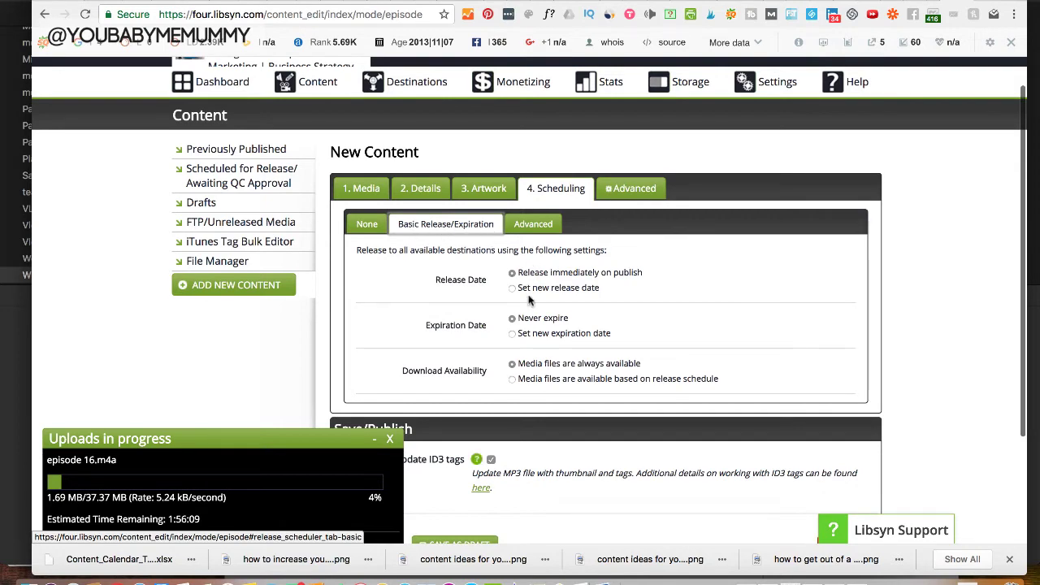
click(512, 287)
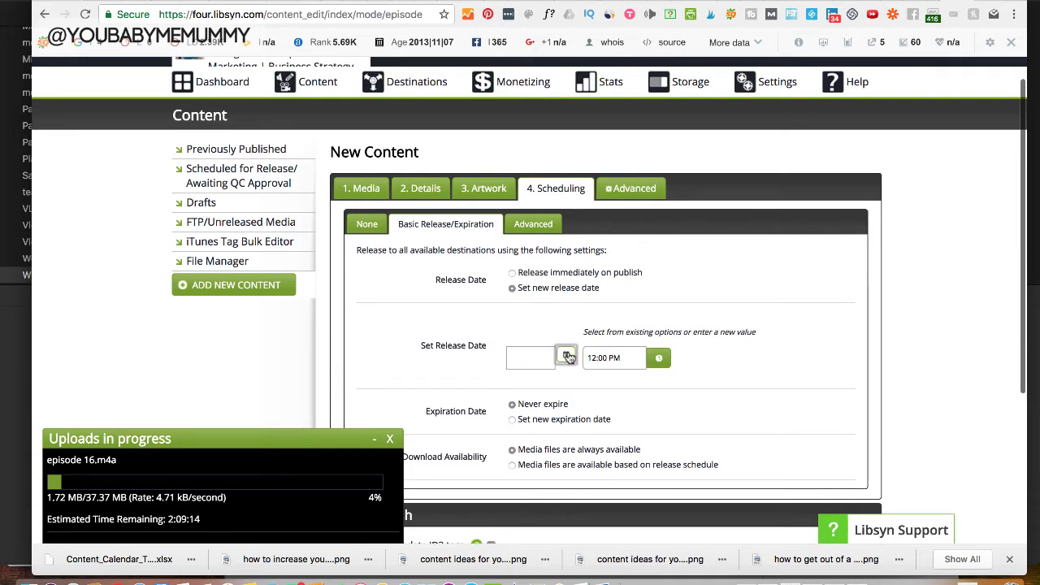
click(566, 357)
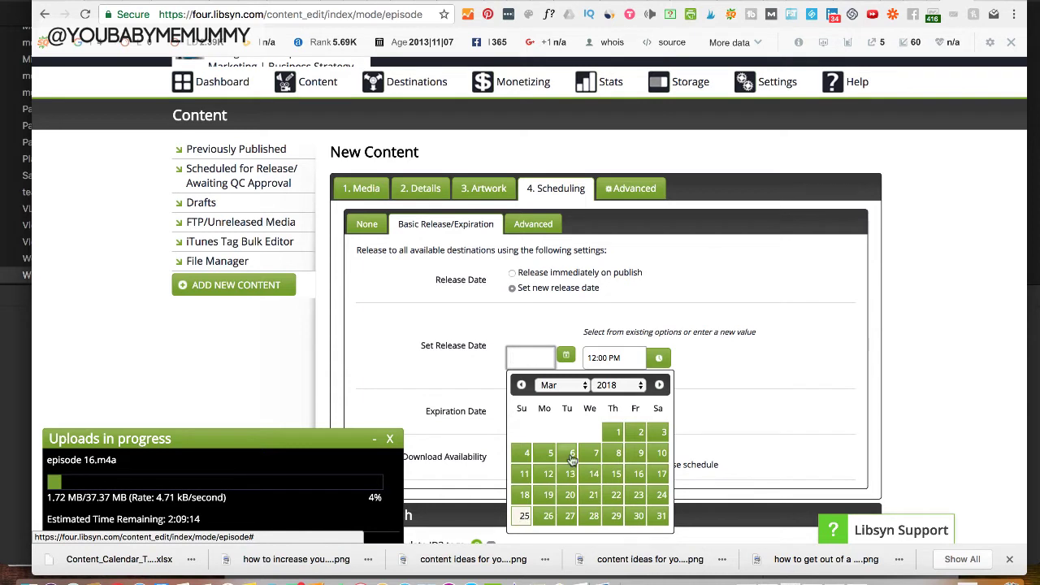
click(546, 515)
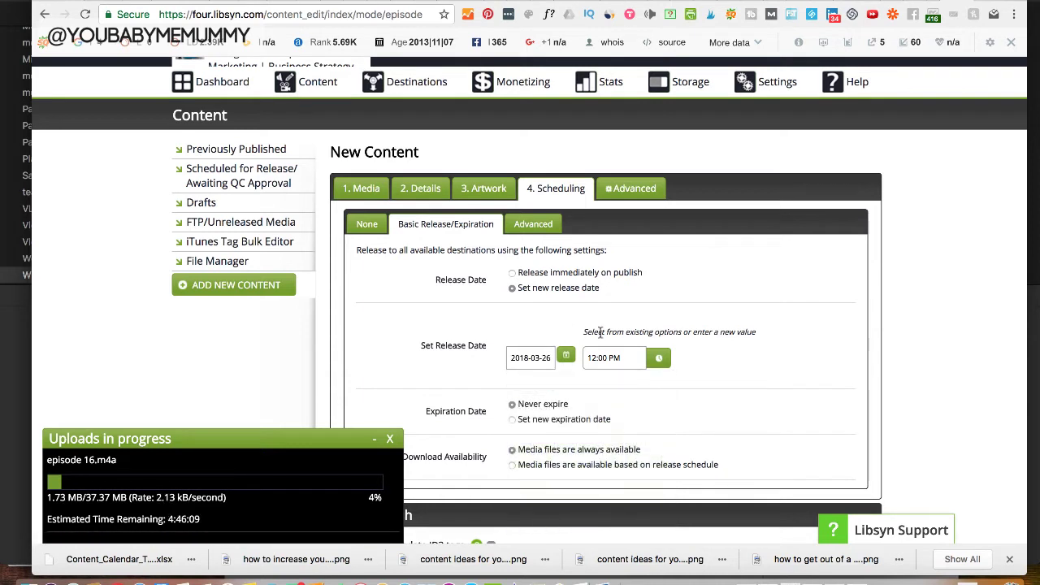
click(614, 358)
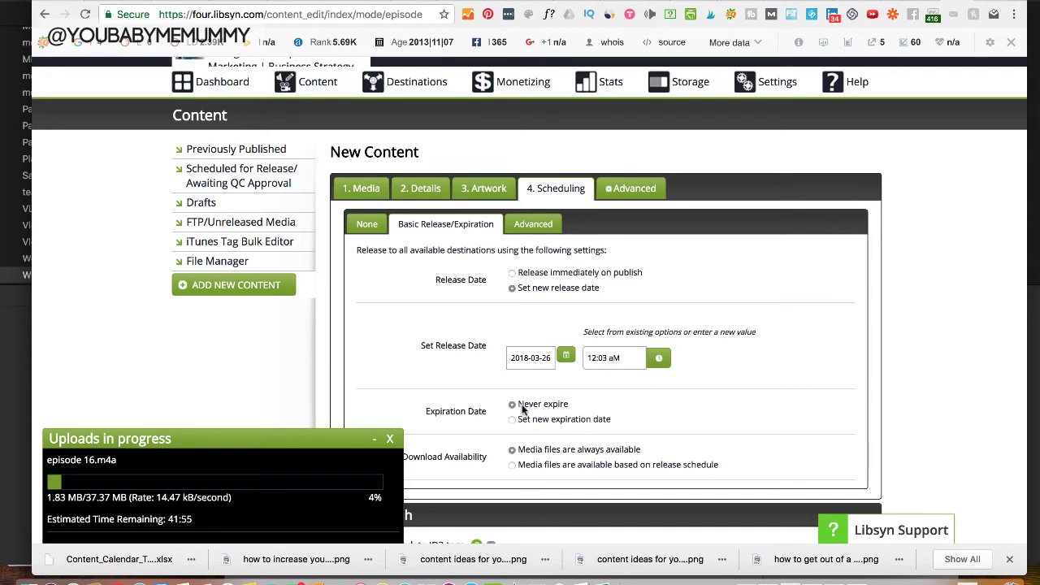
scroll(down, 3)
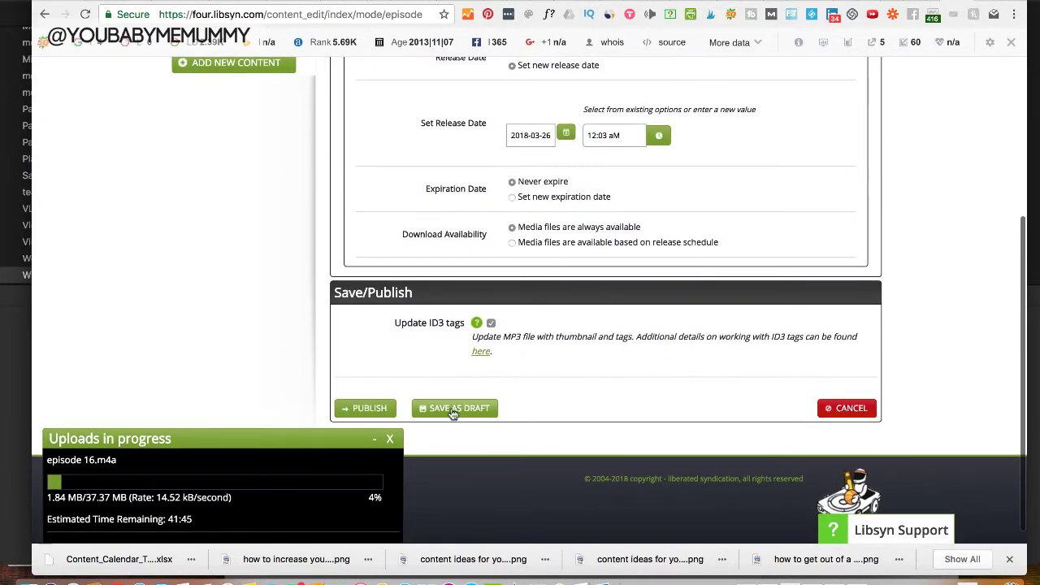
Step: Save the episode as a draft and wait for the m4a upload to finish
click(453, 408)
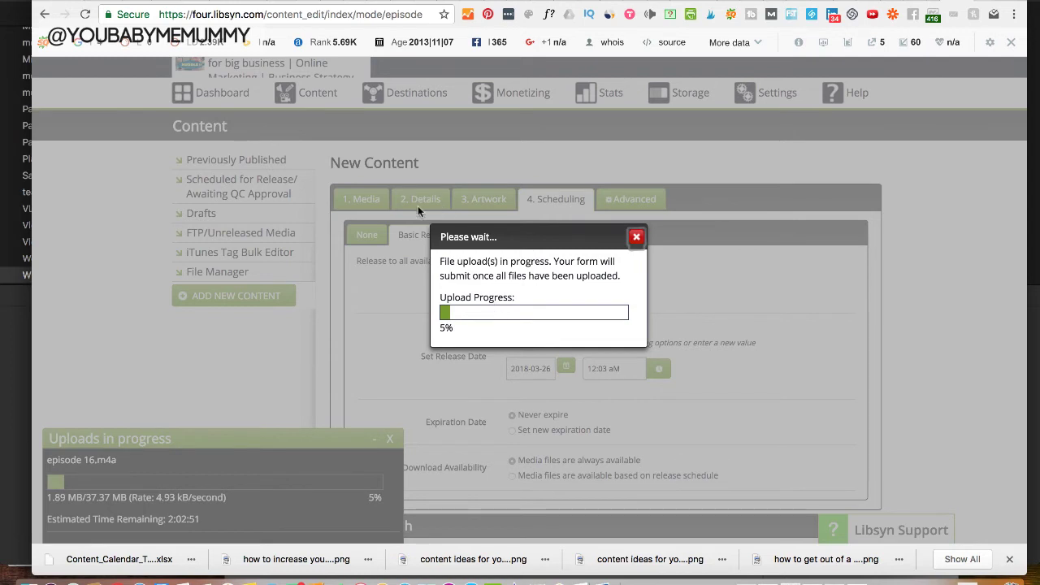
mouse_move(468, 198)
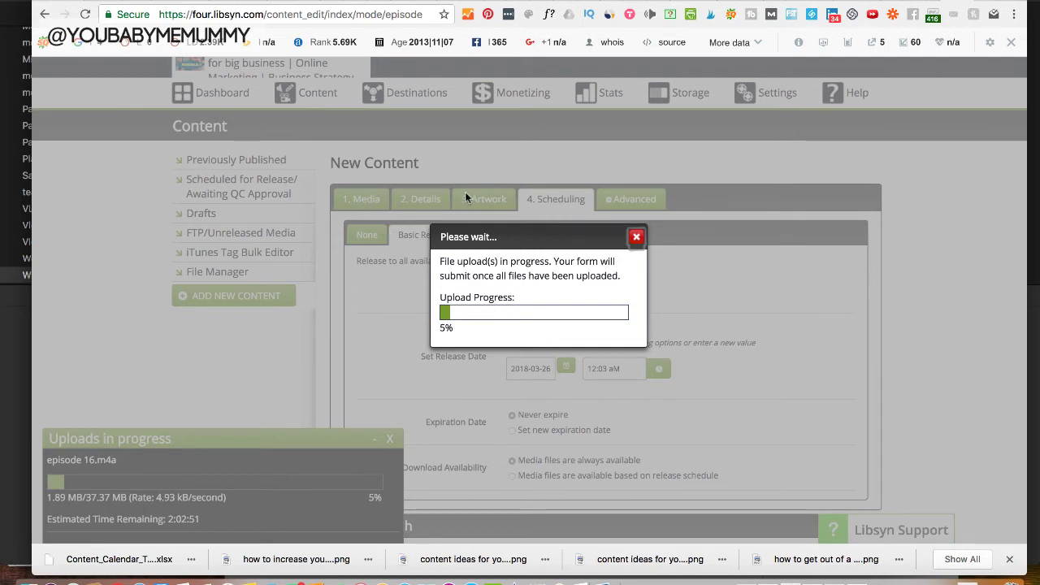
mouse_move(477, 338)
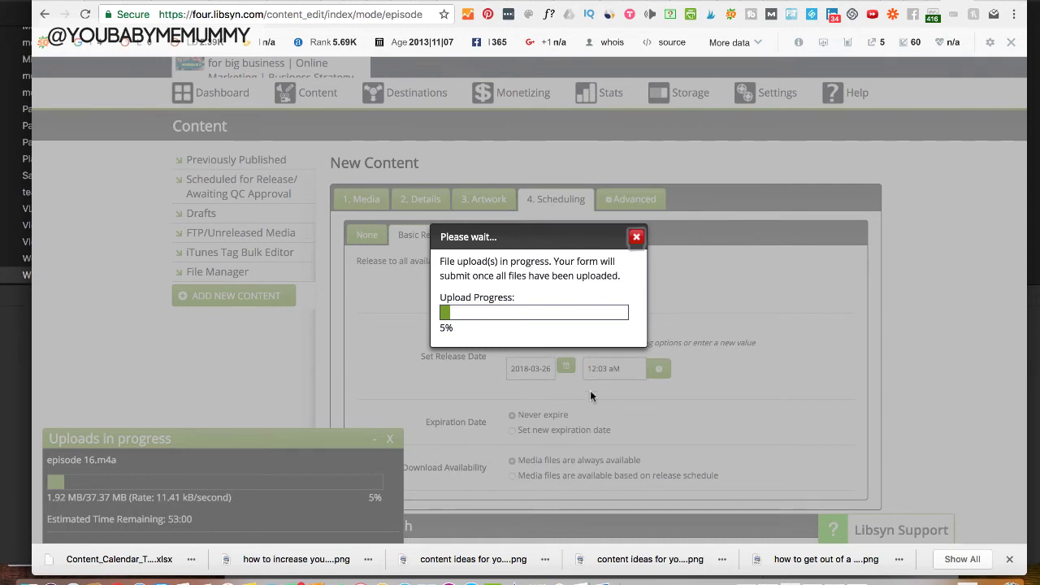
mouse_move(587, 450)
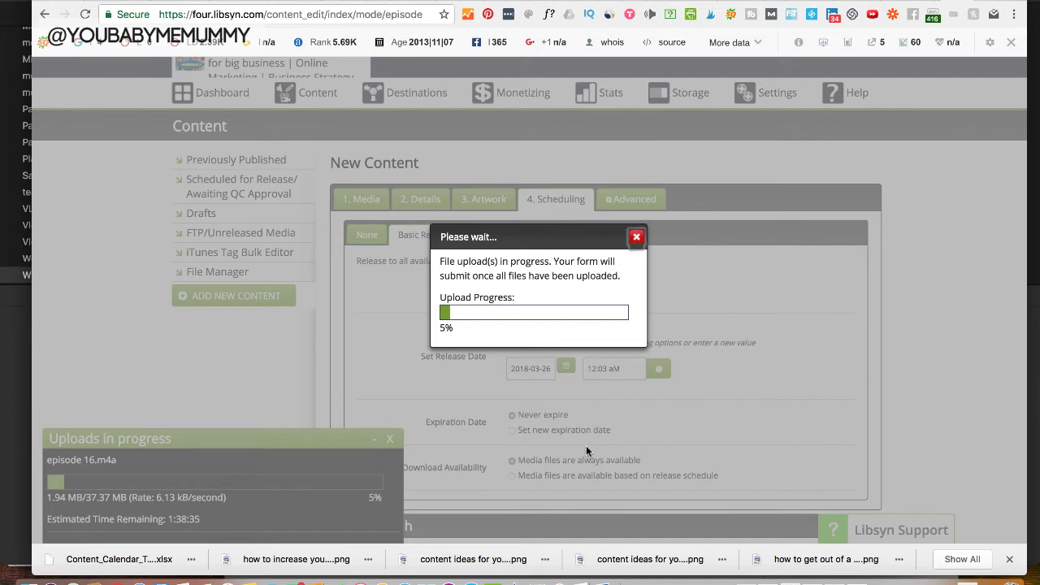
mouse_move(639, 289)
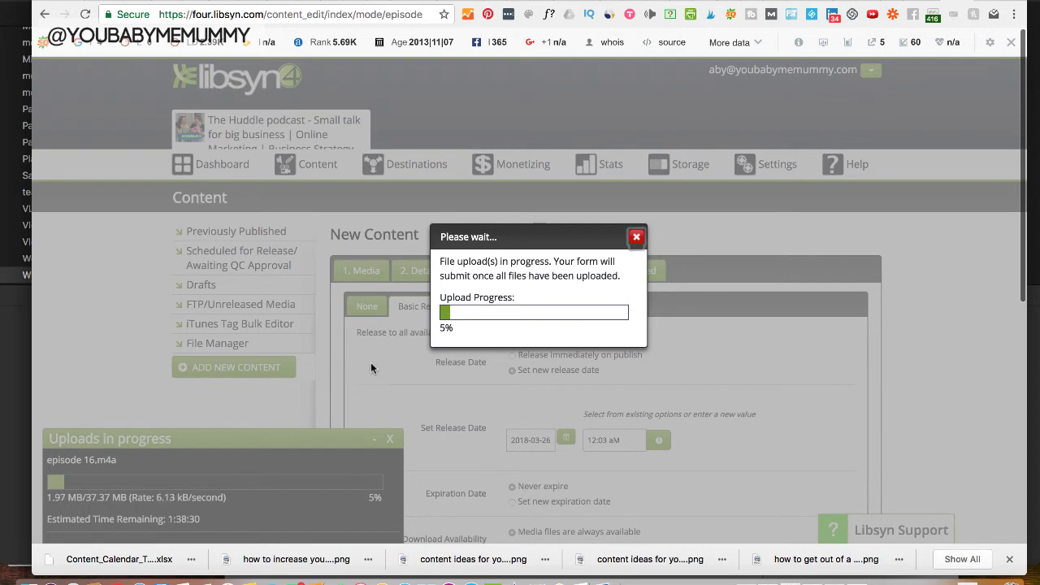
mouse_move(353, 226)
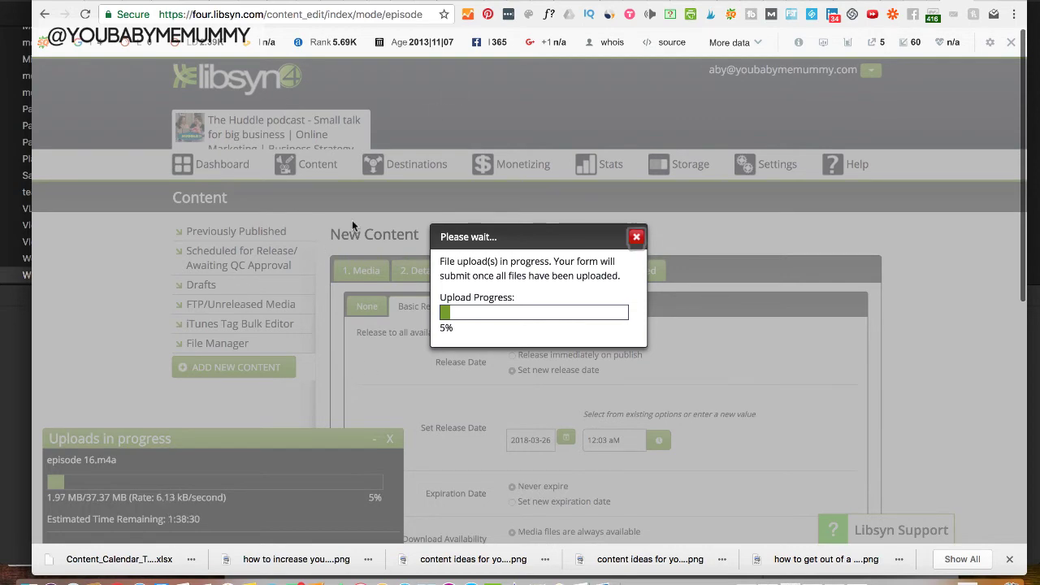
scroll(down, 3)
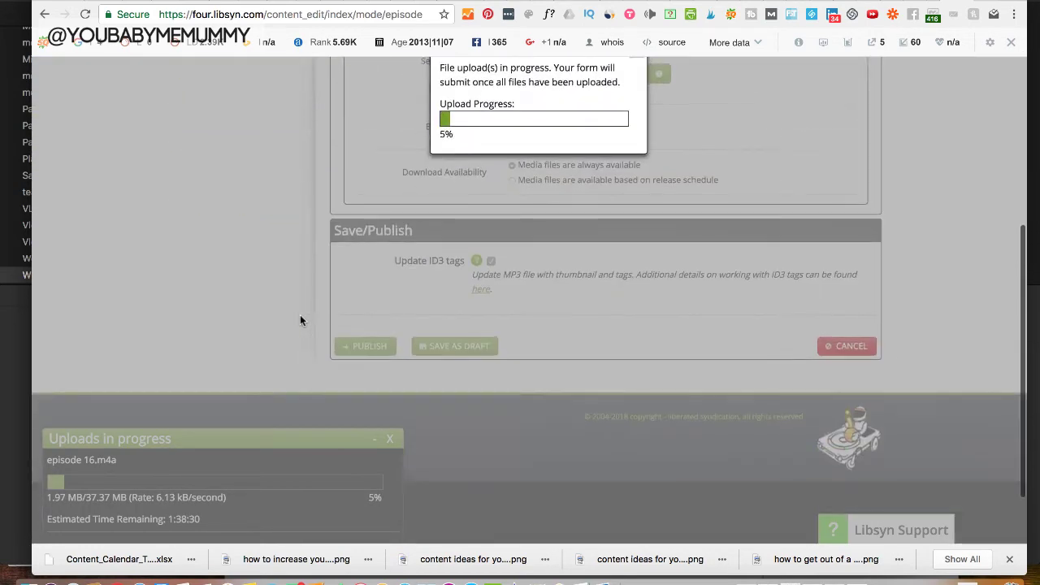